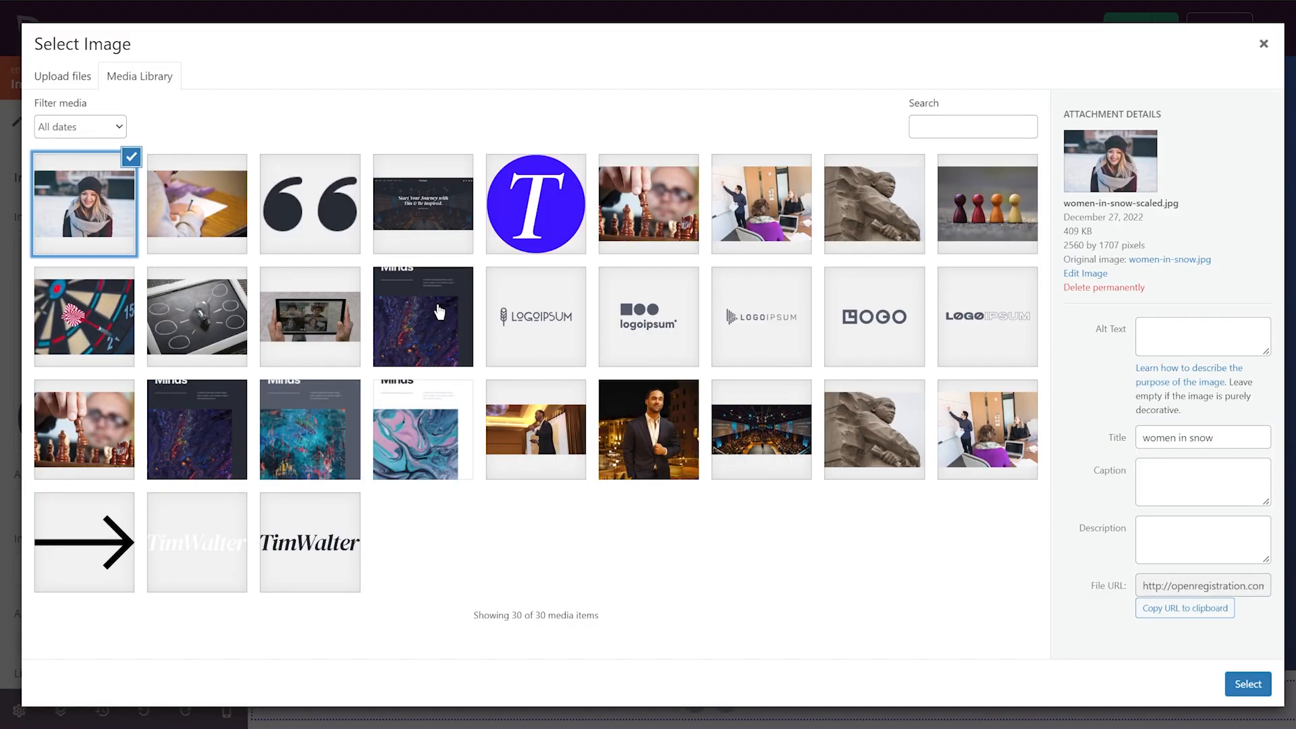
Step: Select the women-in-snow photo from the Media Library
{"action": "left_click", "coordinate": [1247, 683]}
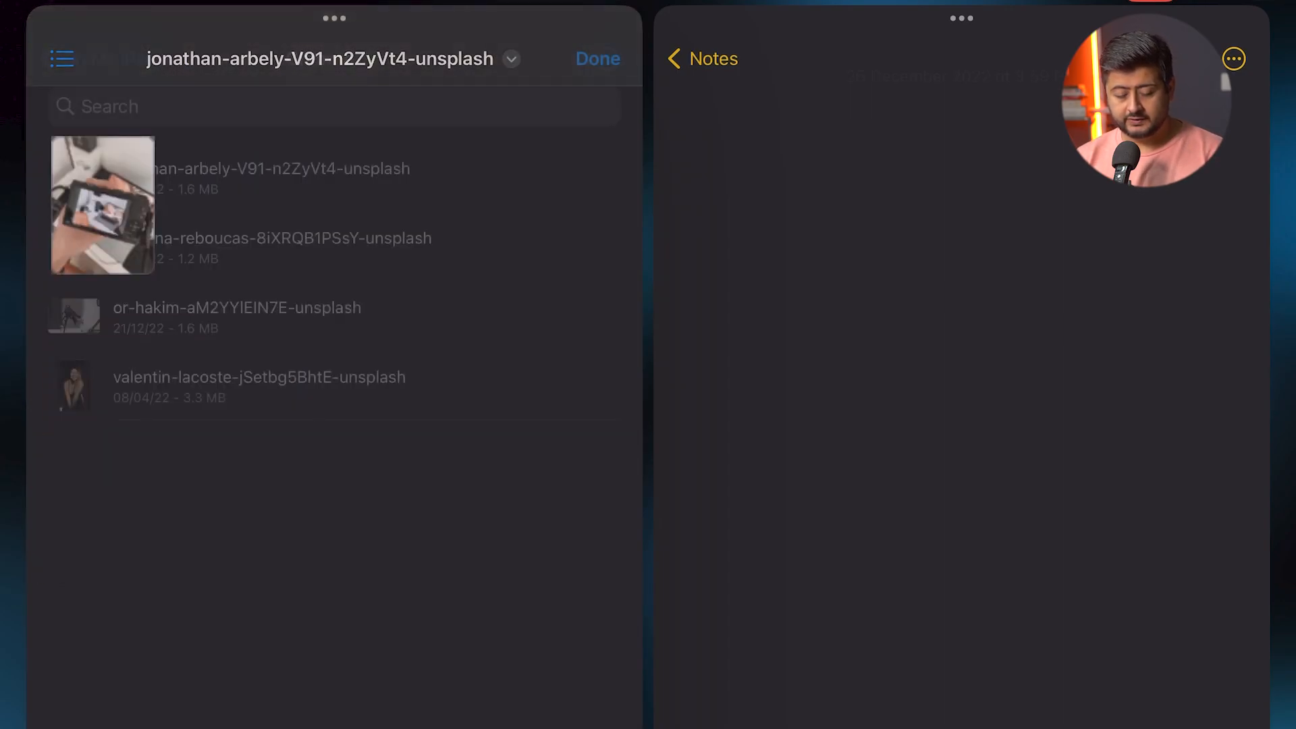
Step: Preview the camera photo and the smiling-woman photo in the folder
{"action": "left_click", "coordinate": [289, 238]}
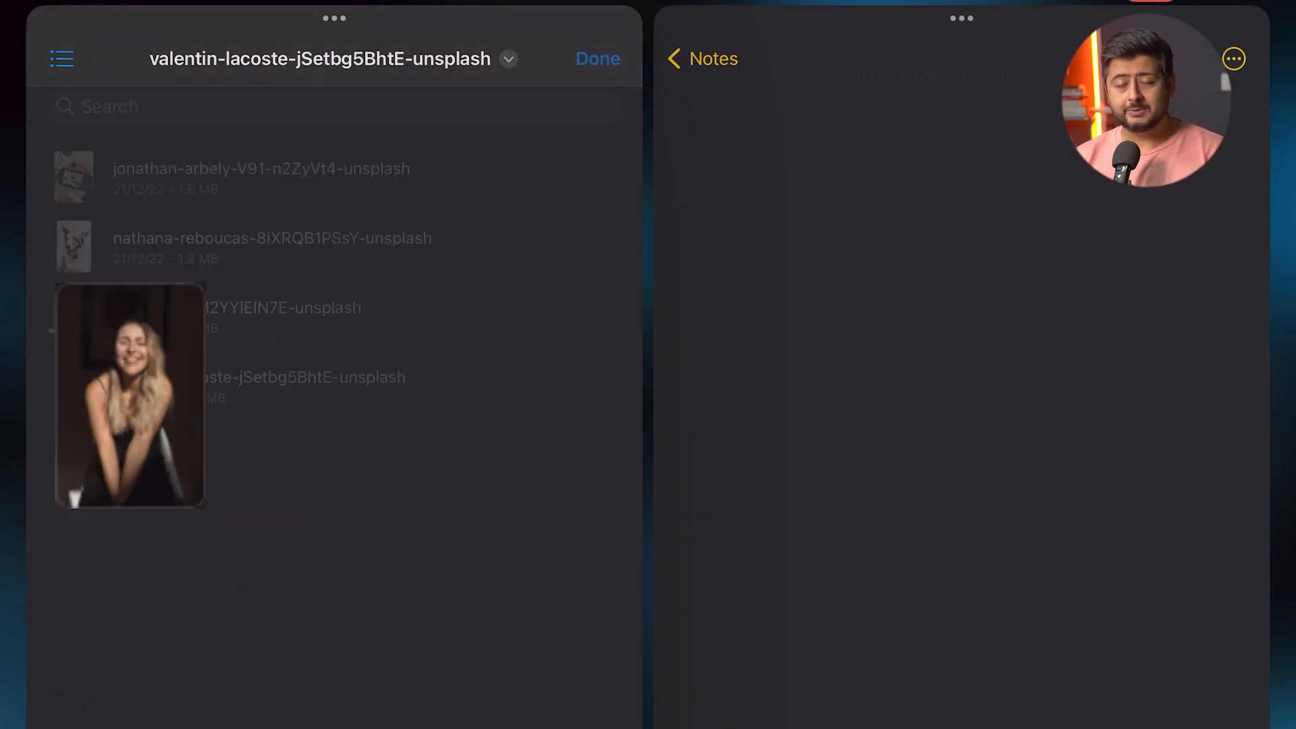
{"action": "left_click", "coordinate": [596, 58]}
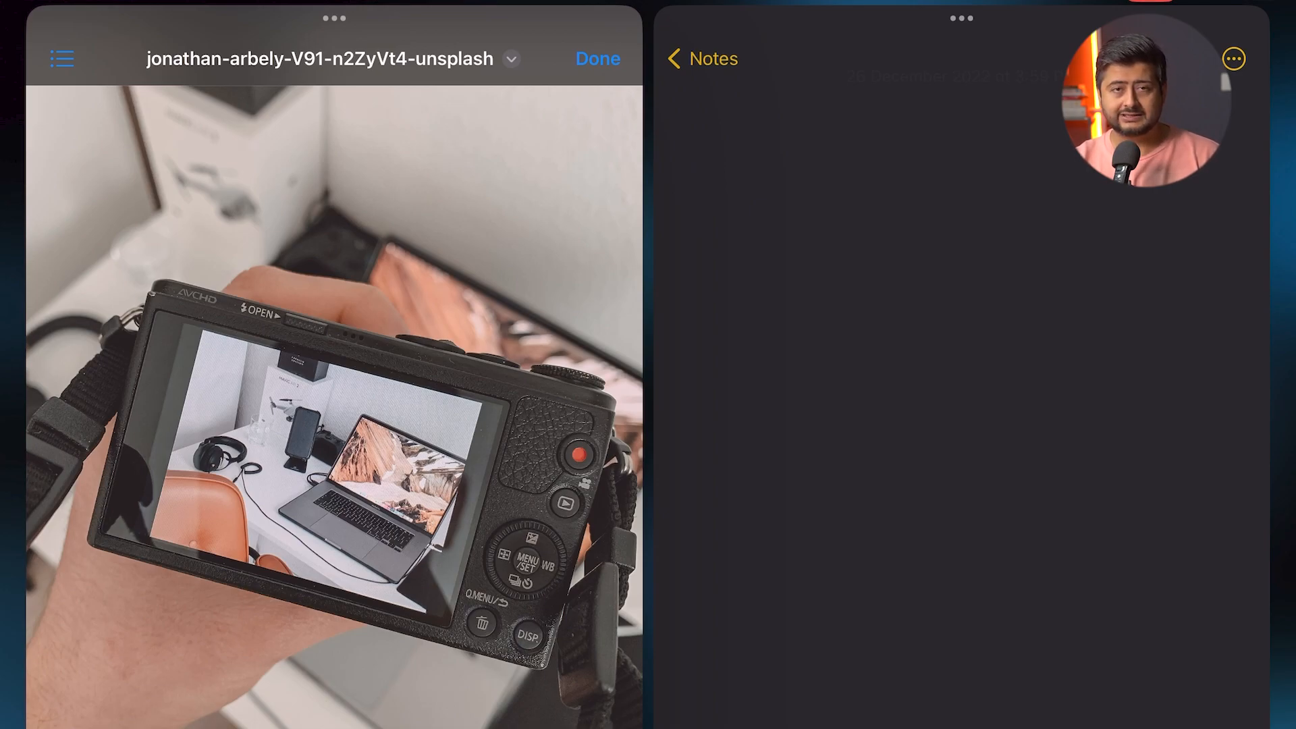
Step: Lift the camera out of its background and return to the note holding the cut-out
{"action": "left_click", "coordinate": [193, 362]}
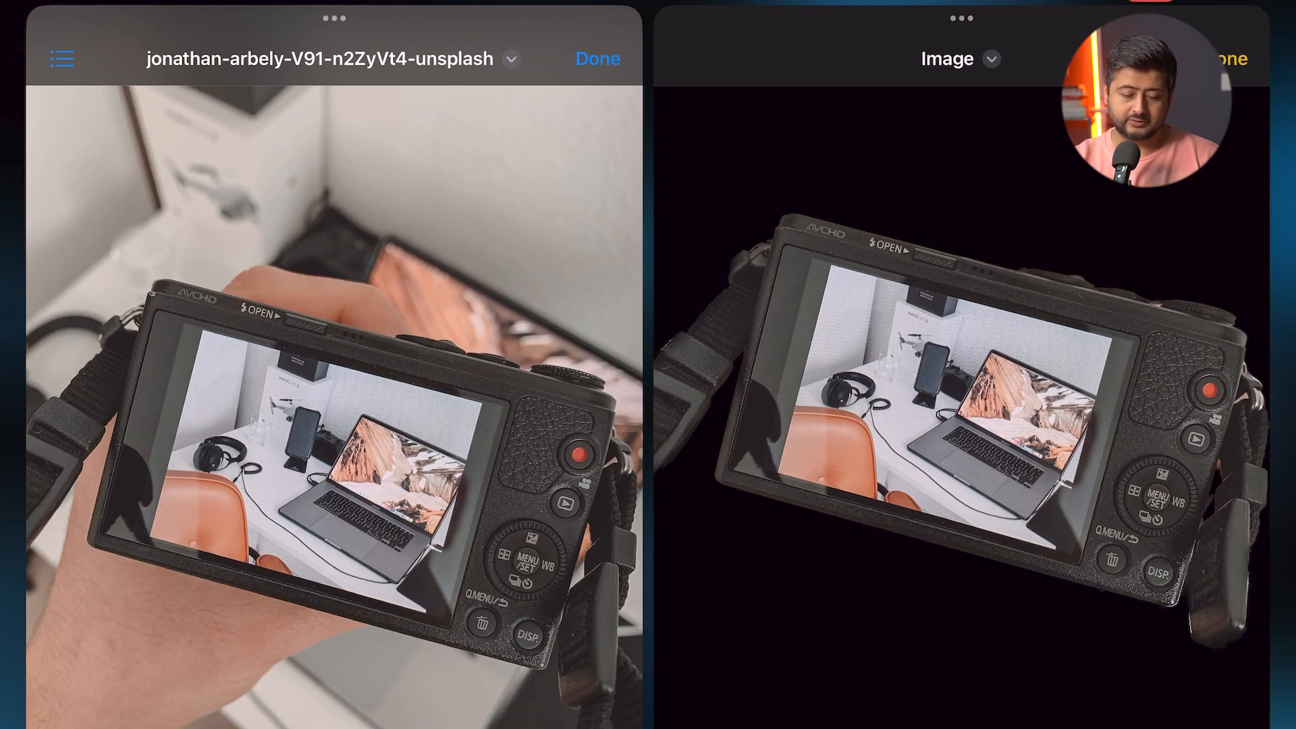
{"action": "left_click", "coordinate": [1232, 58]}
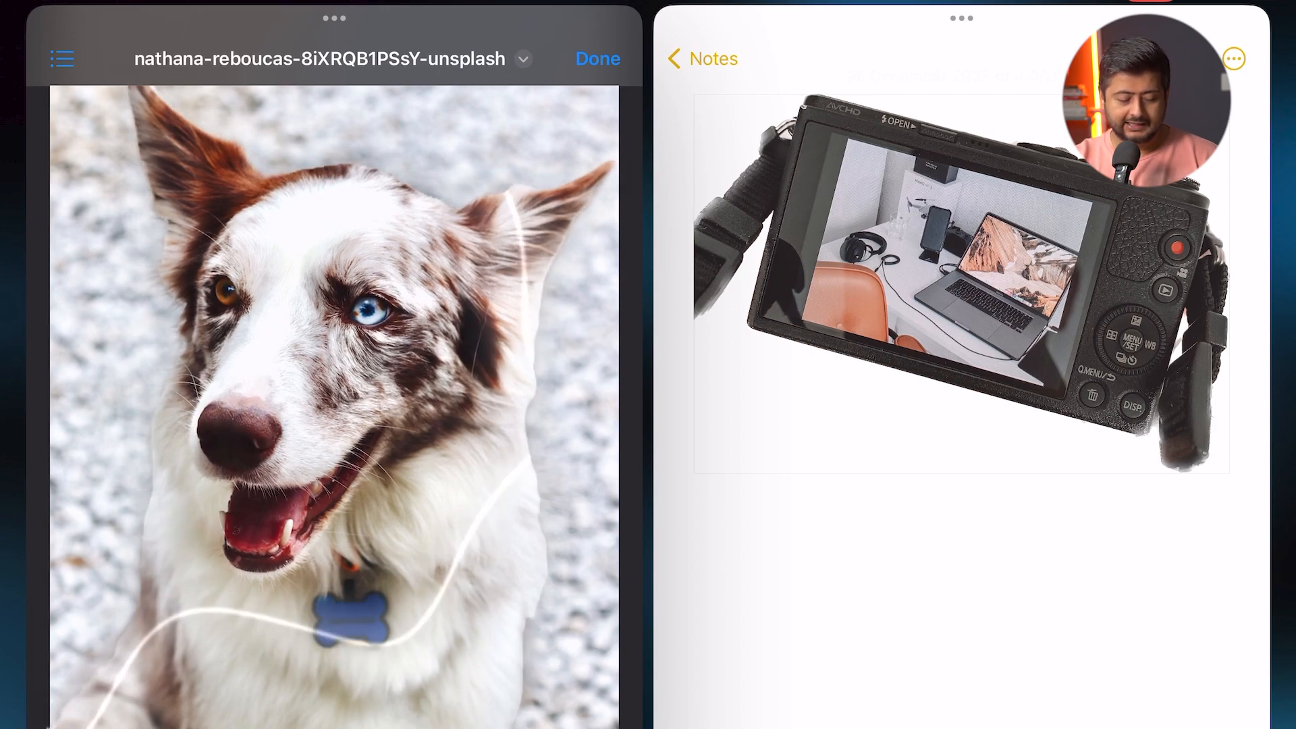
Step: Drop the dog cut-out into the note and move on to the studio light photo
{"action": "left_click_drag", "start_coordinate": [330, 372], "coordinate": [826, 413]}
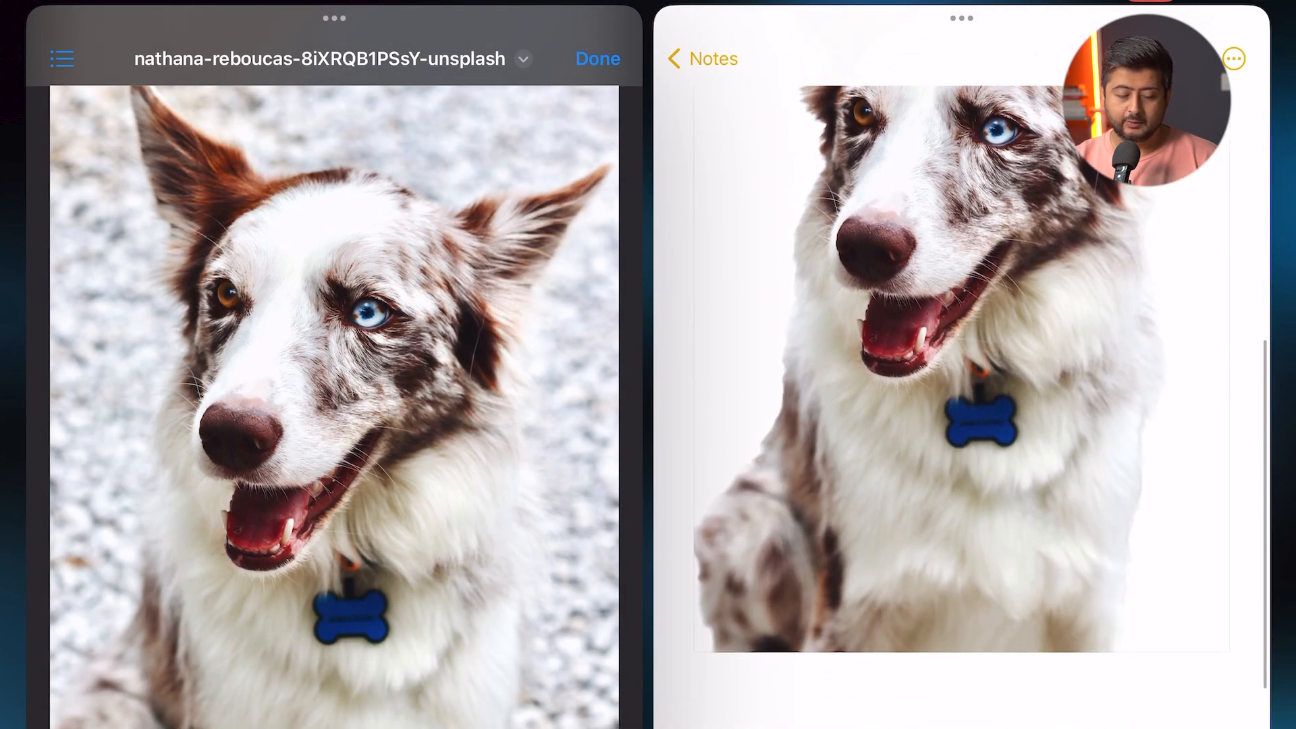
{"action": "scroll", "scroll_direction": "up", "scroll_amount": 3}
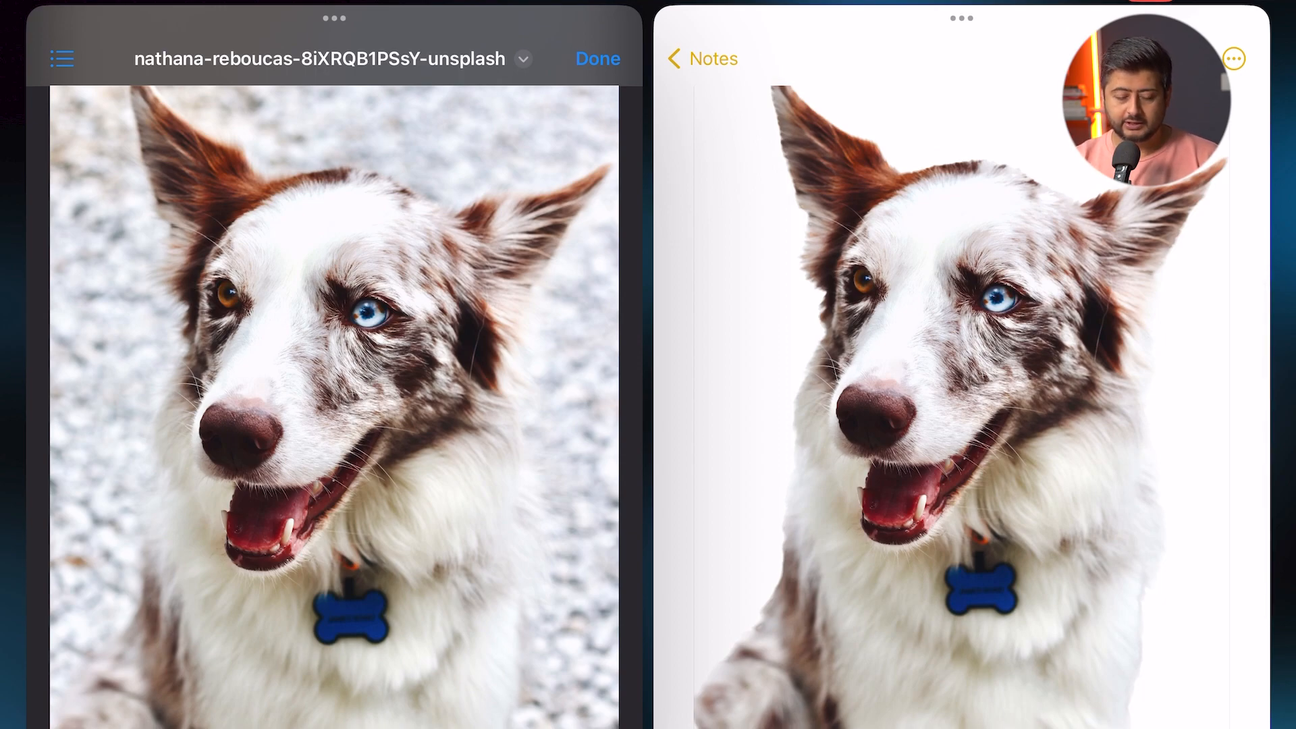
{"action": "left_click", "coordinate": [596, 58]}
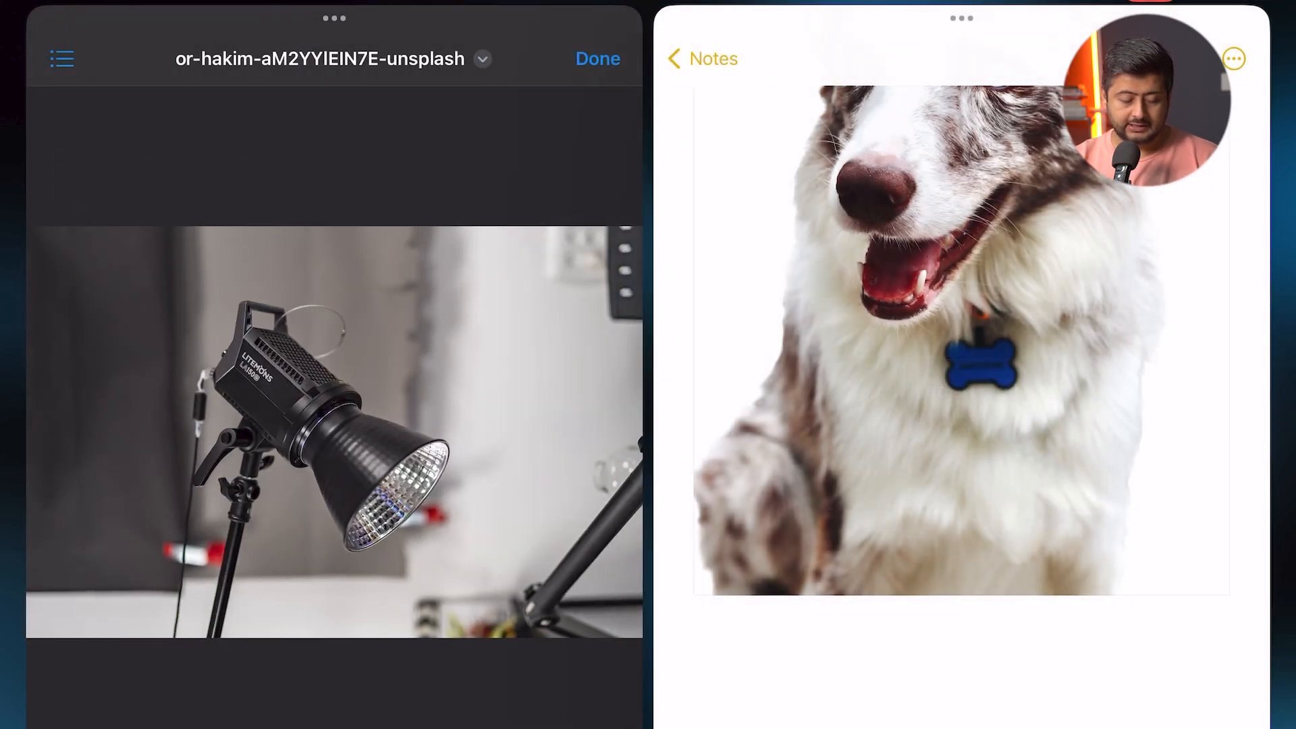
Step: Add the studio-light cut-out beneath the others and go back to the Chrome folder's photo list
{"action": "scroll", "scroll_direction": "down", "scroll_amount": 3}
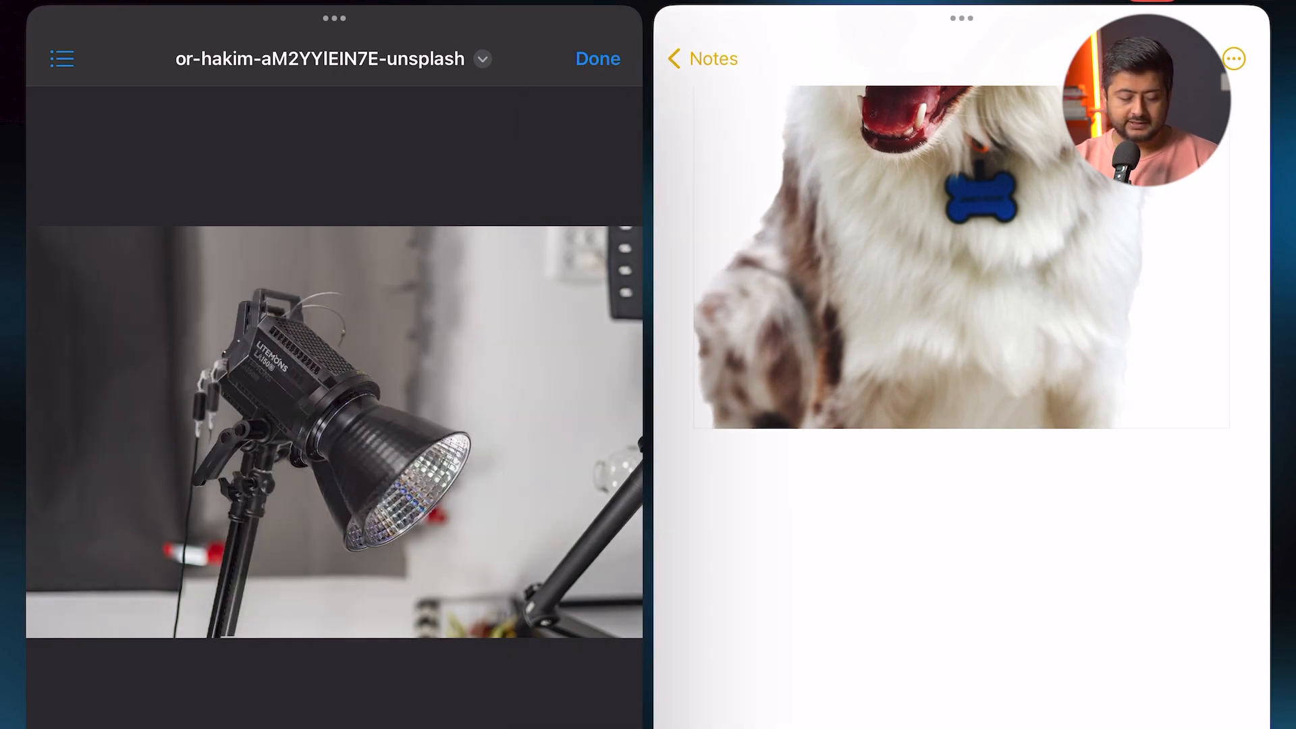
{"action": "scroll", "scroll_direction": "down", "scroll_amount": 3}
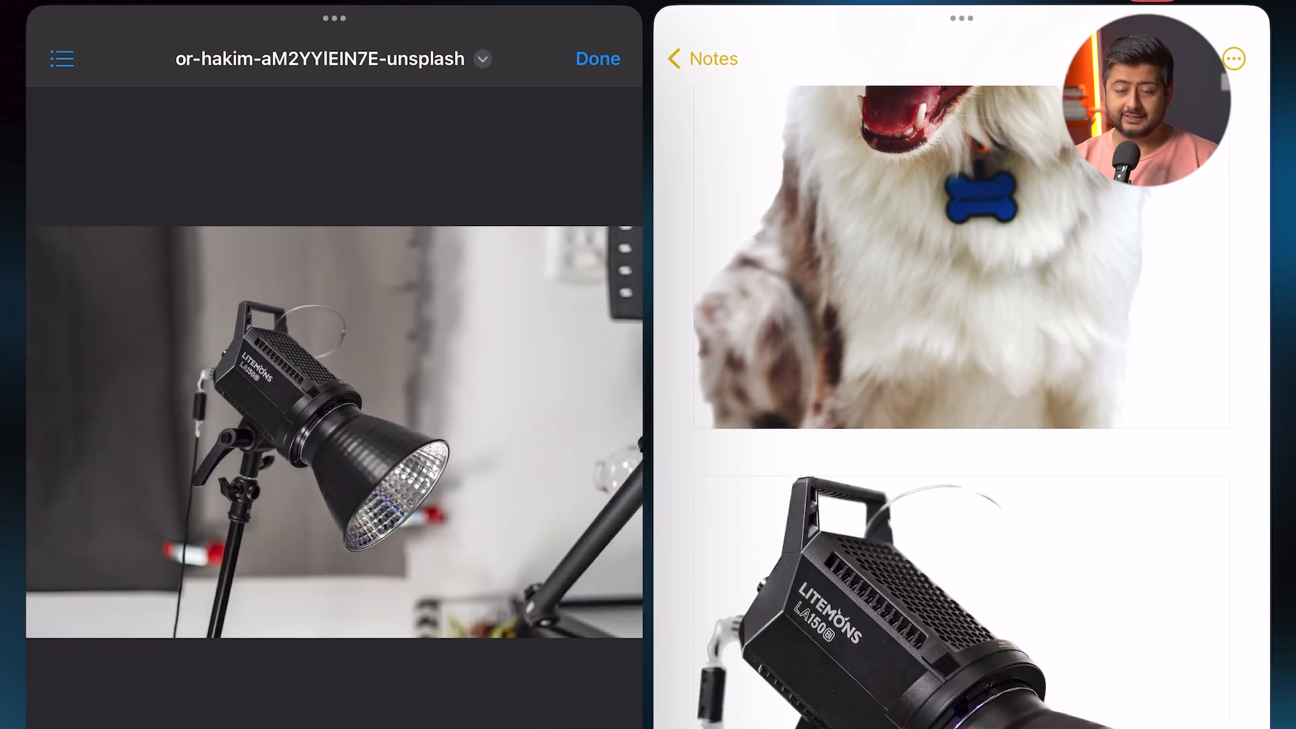
{"action": "scroll", "scroll_direction": "down", "scroll_amount": 3}
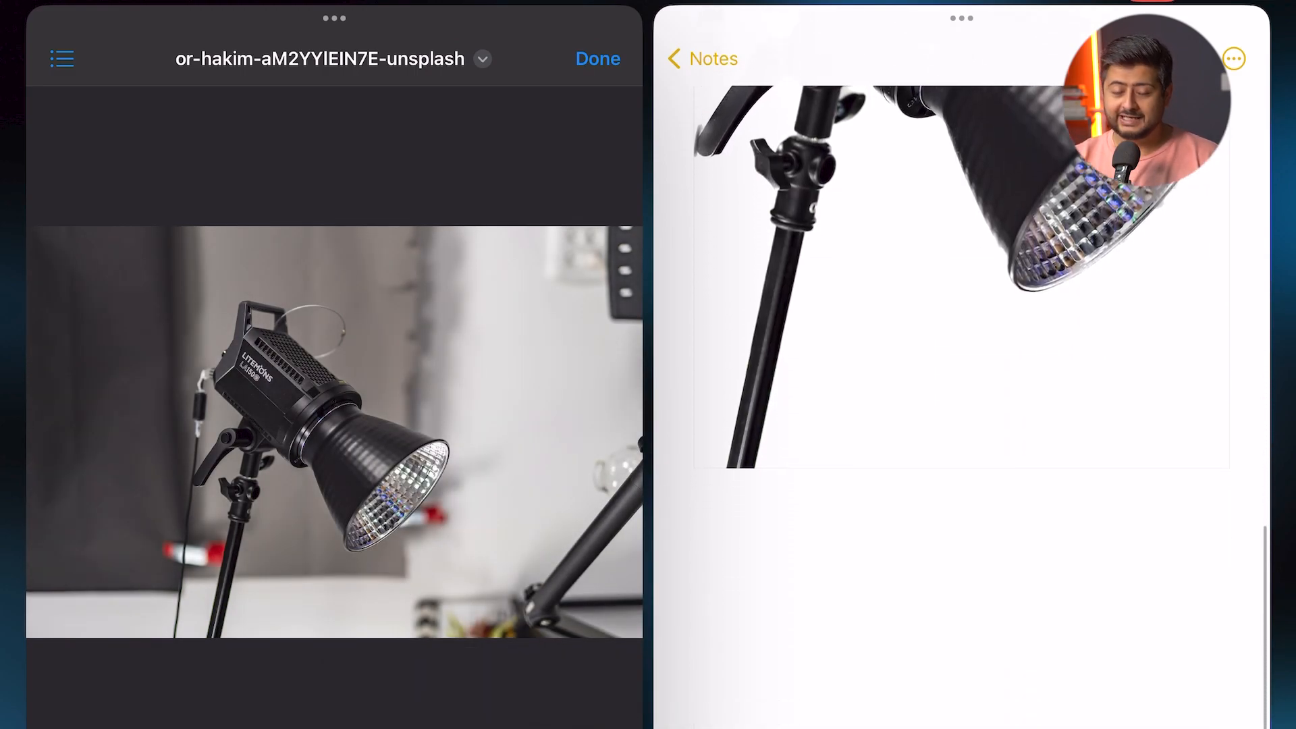
{"action": "left_click", "coordinate": [597, 58]}
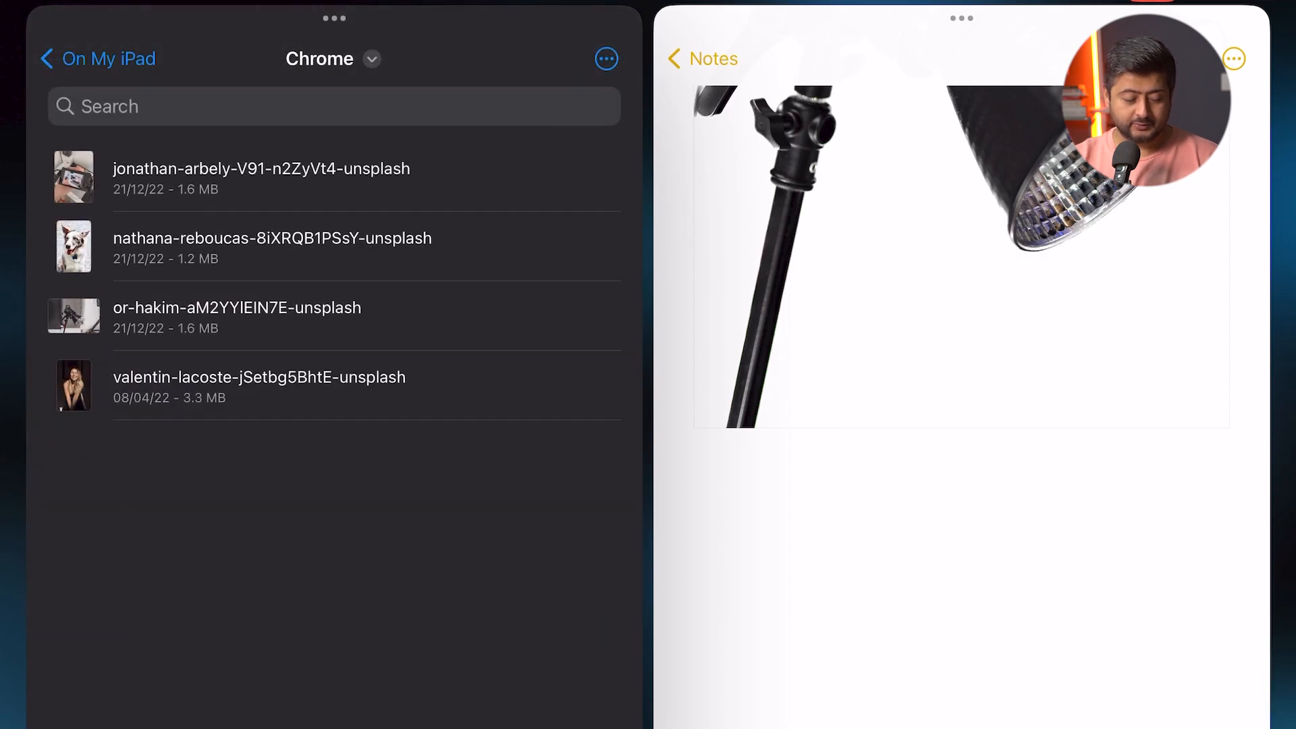
Step: Open the valentin-lacoste photo of the smiling woman for lifting into the note
{"action": "left_click", "coordinate": [259, 377]}
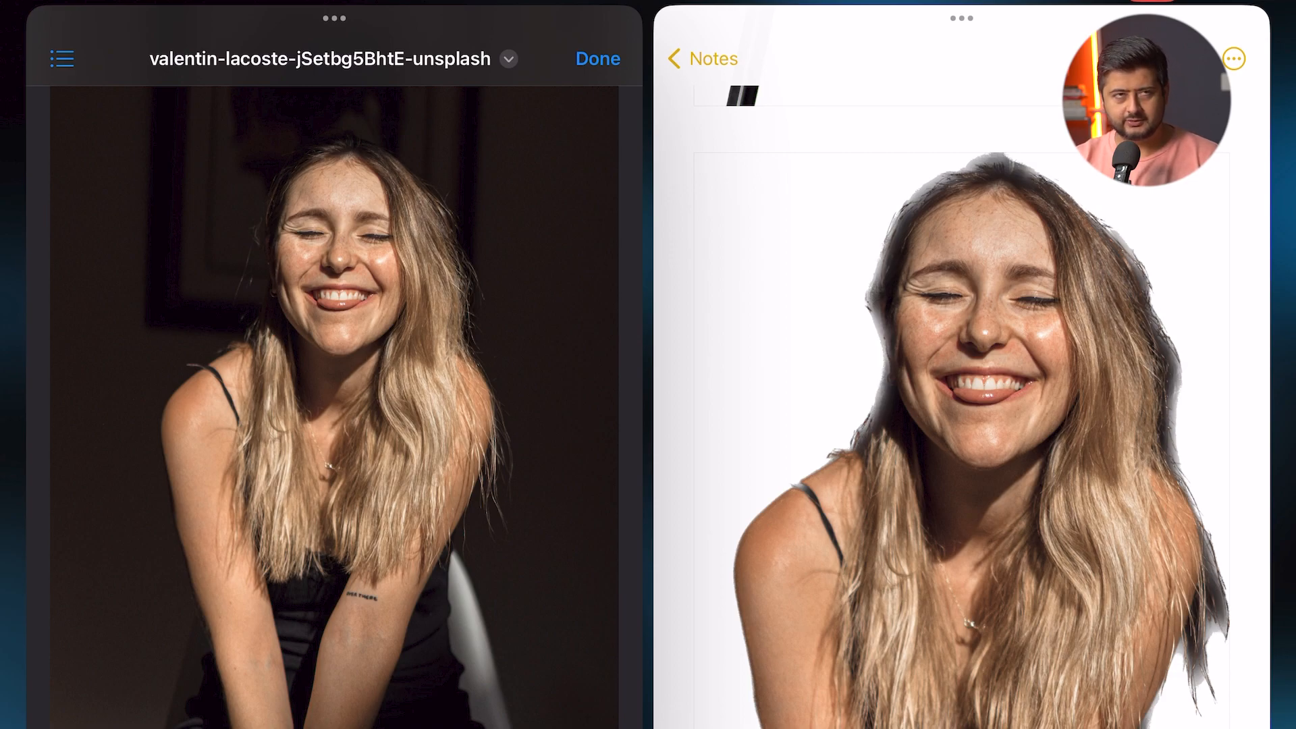
{"action": "scroll", "scroll_direction": "down", "scroll_amount": 3}
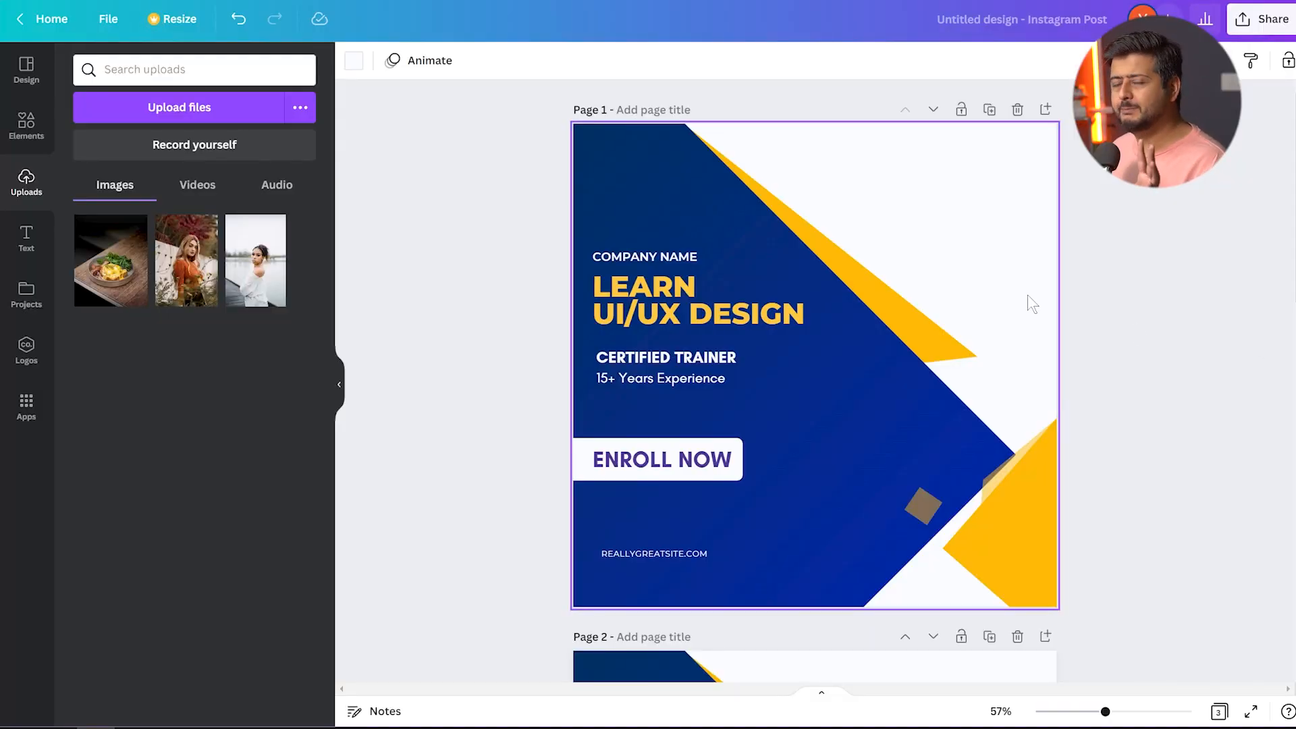
Step: Place the food bowl, woman-in-orange and woman-in-white photos on pages 3, 2 and 1
{"action": "scroll", "scroll_direction": "down", "scroll_amount": 3}
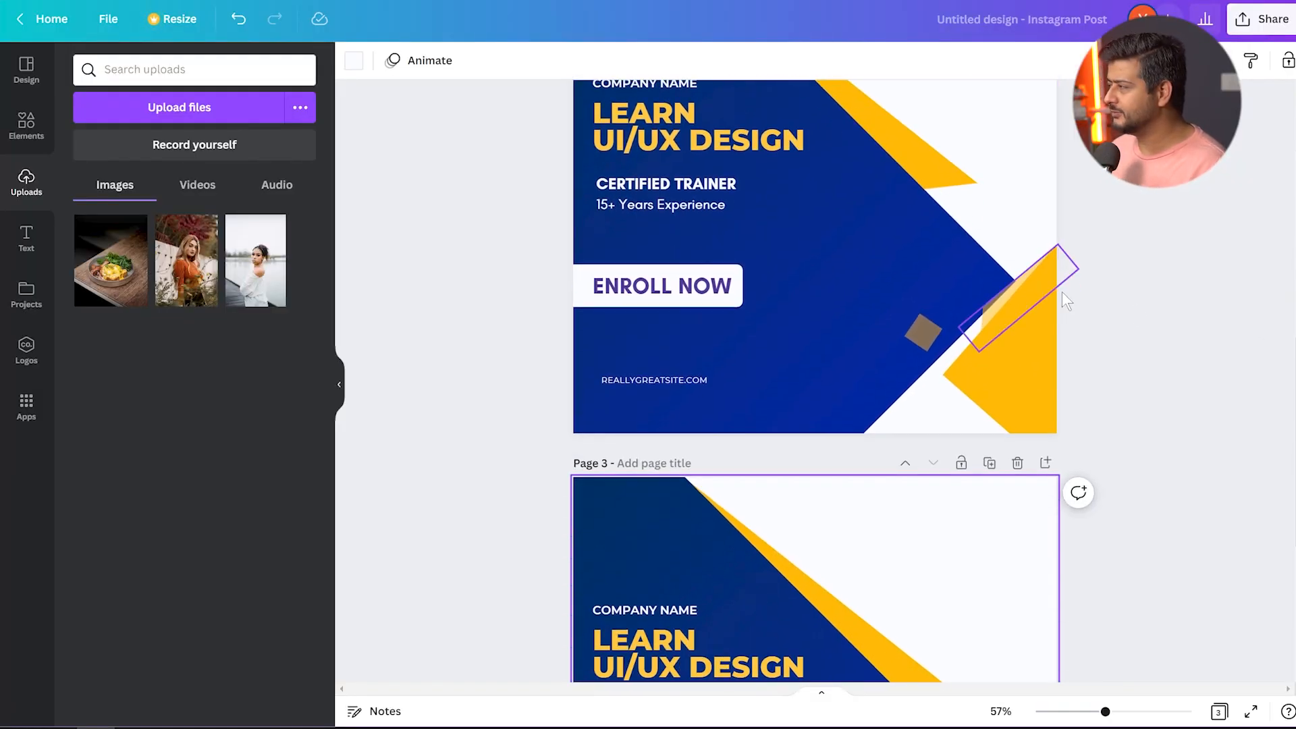
{"action": "scroll", "scroll_direction": "down", "scroll_amount": 3}
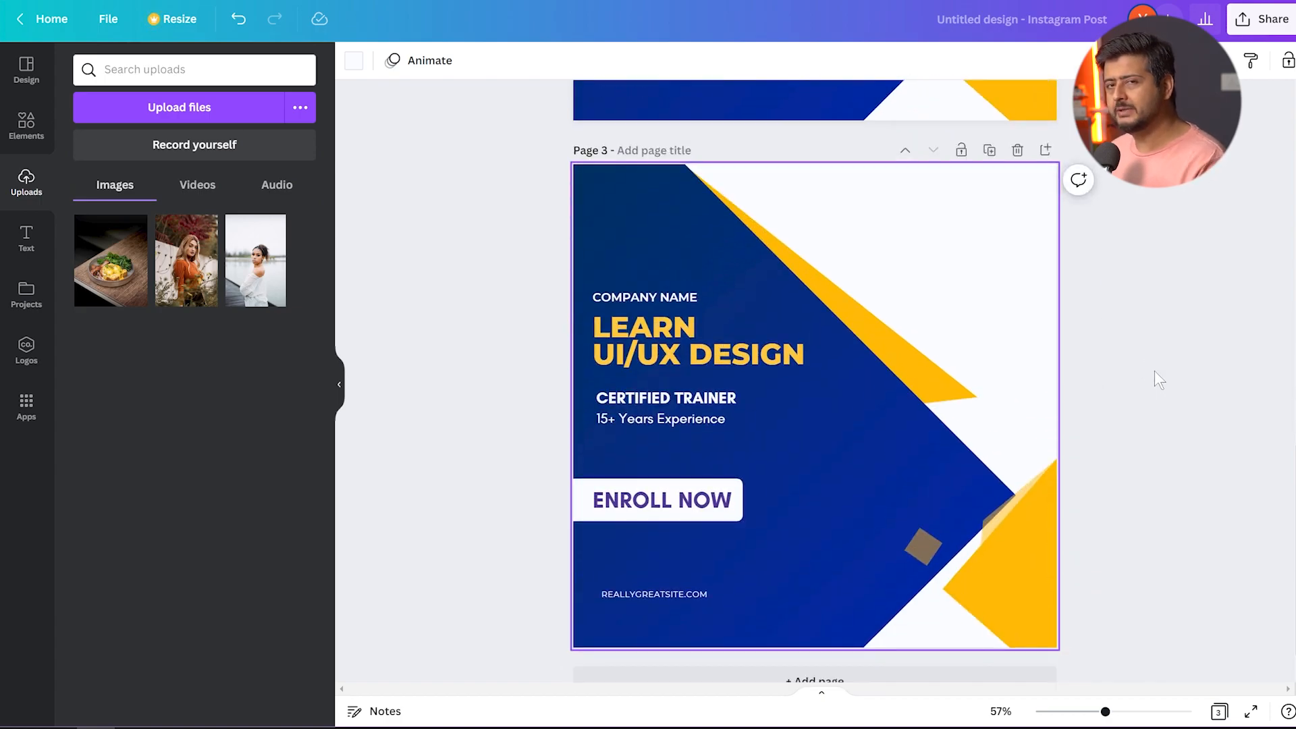
{"action": "scroll", "scroll_direction": "up", "scroll_amount": 3}
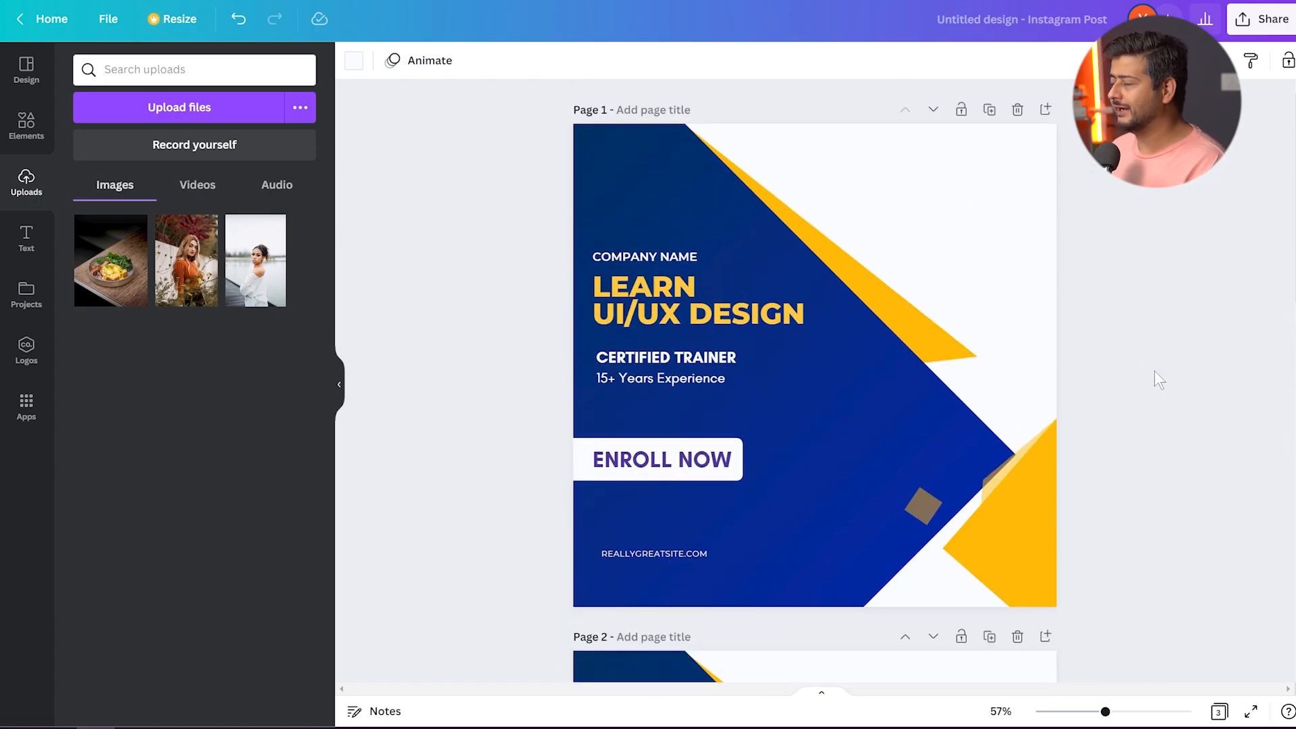
{"action": "mouse_move", "coordinate": [513, 320]}
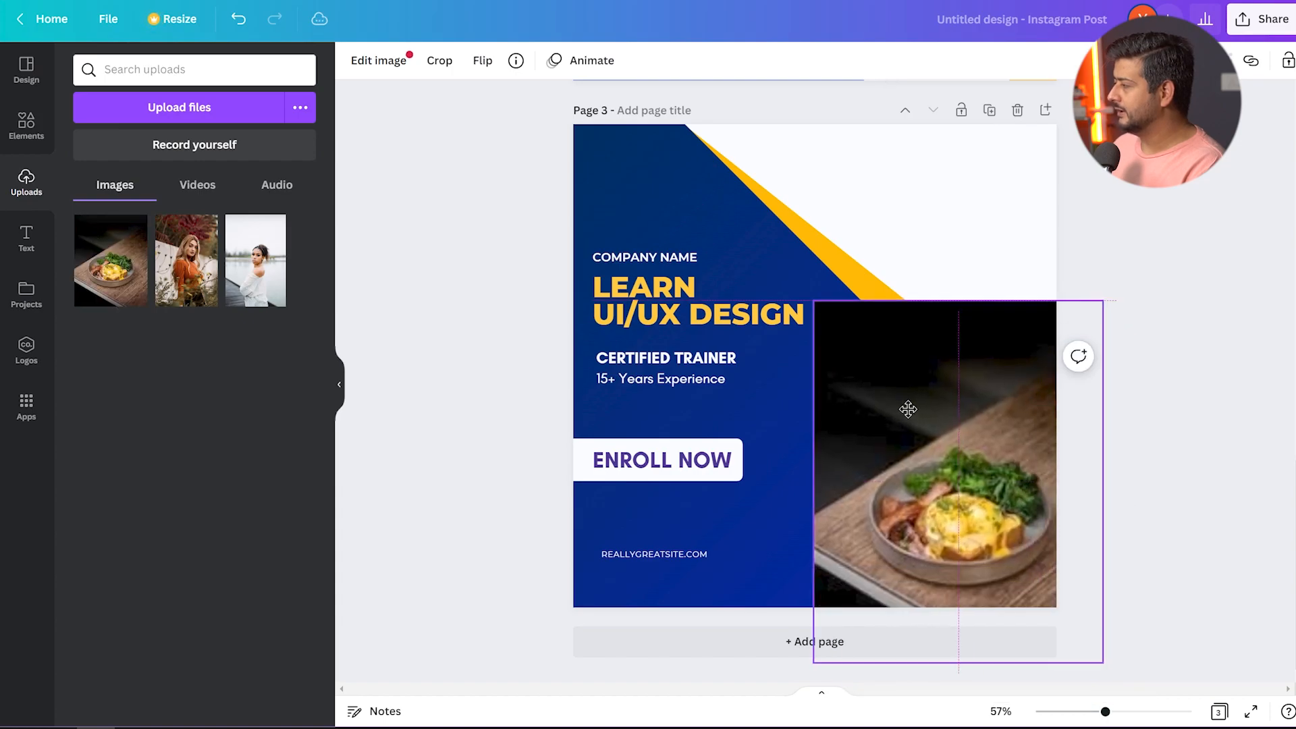
{"action": "scroll", "scroll_direction": "up", "scroll_amount": 3}
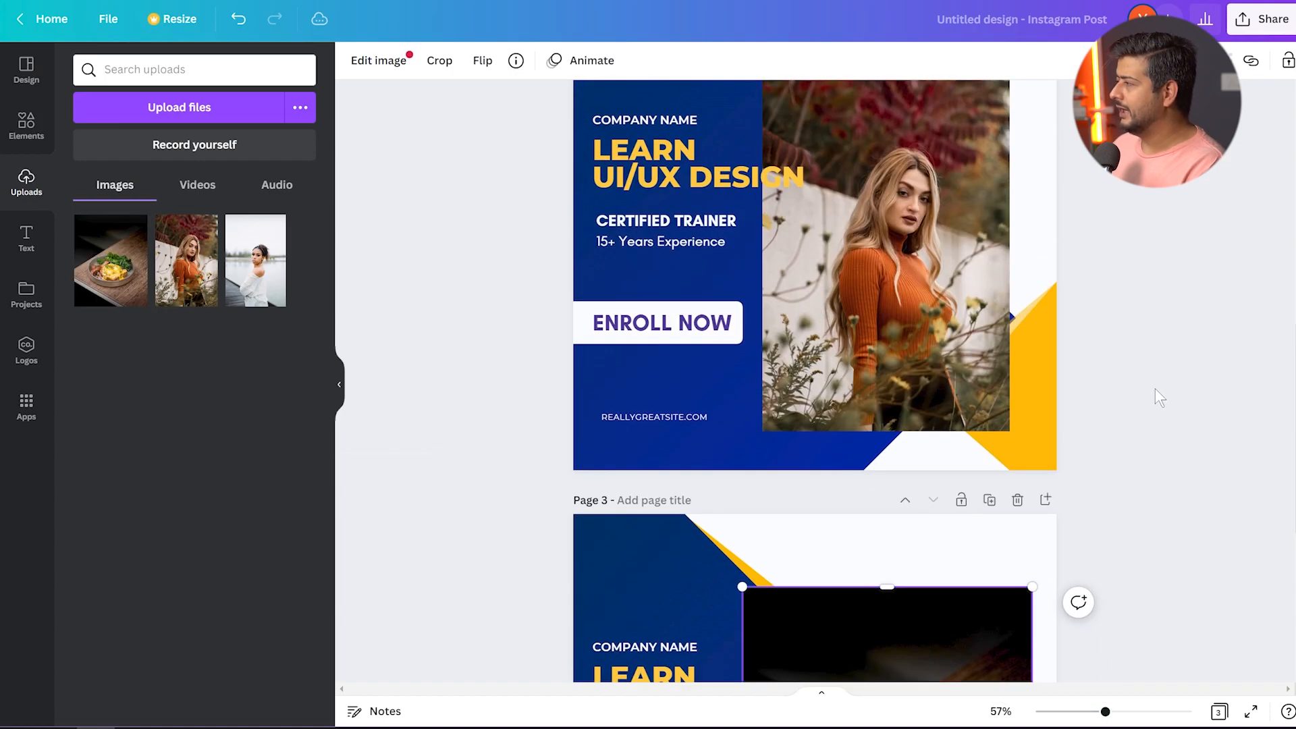
{"action": "scroll", "scroll_direction": "up", "scroll_amount": 3}
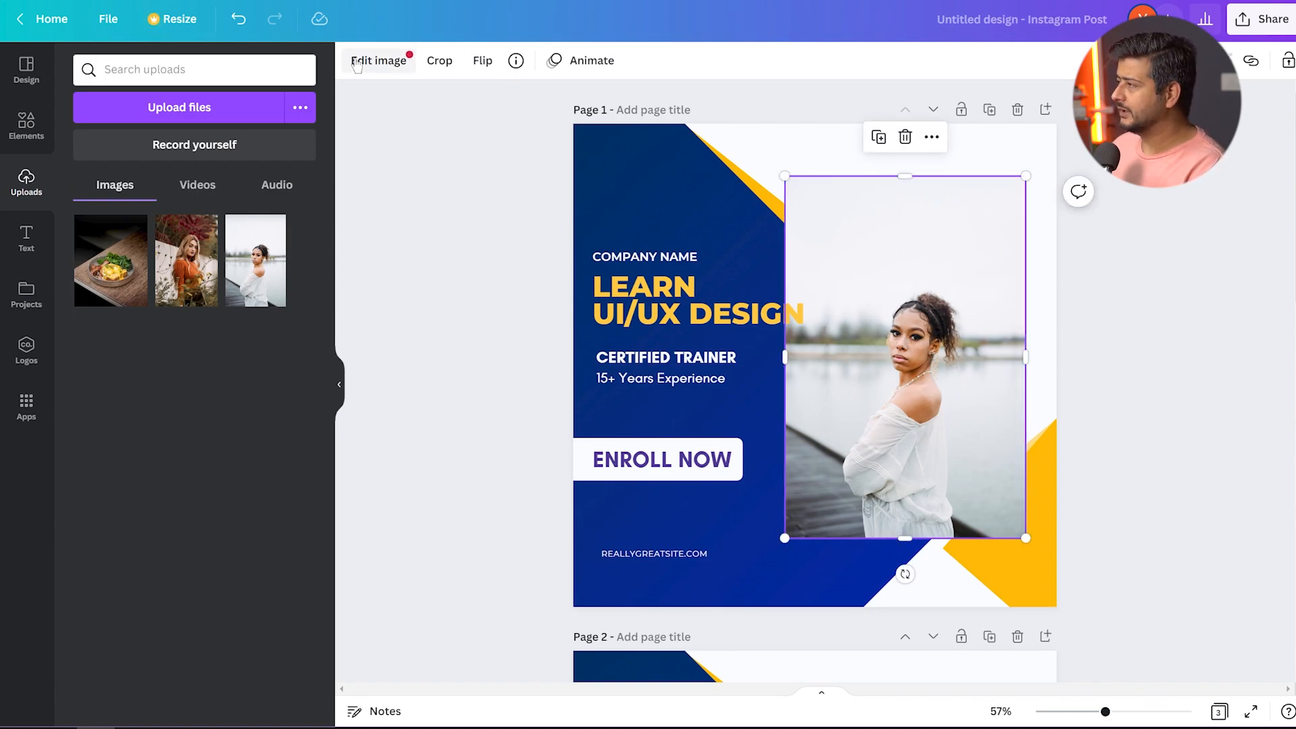
Step: Apply BG Remover to the woman-in-orange photo, producing a cut-out beside the original
{"action": "left_click", "coordinate": [378, 59]}
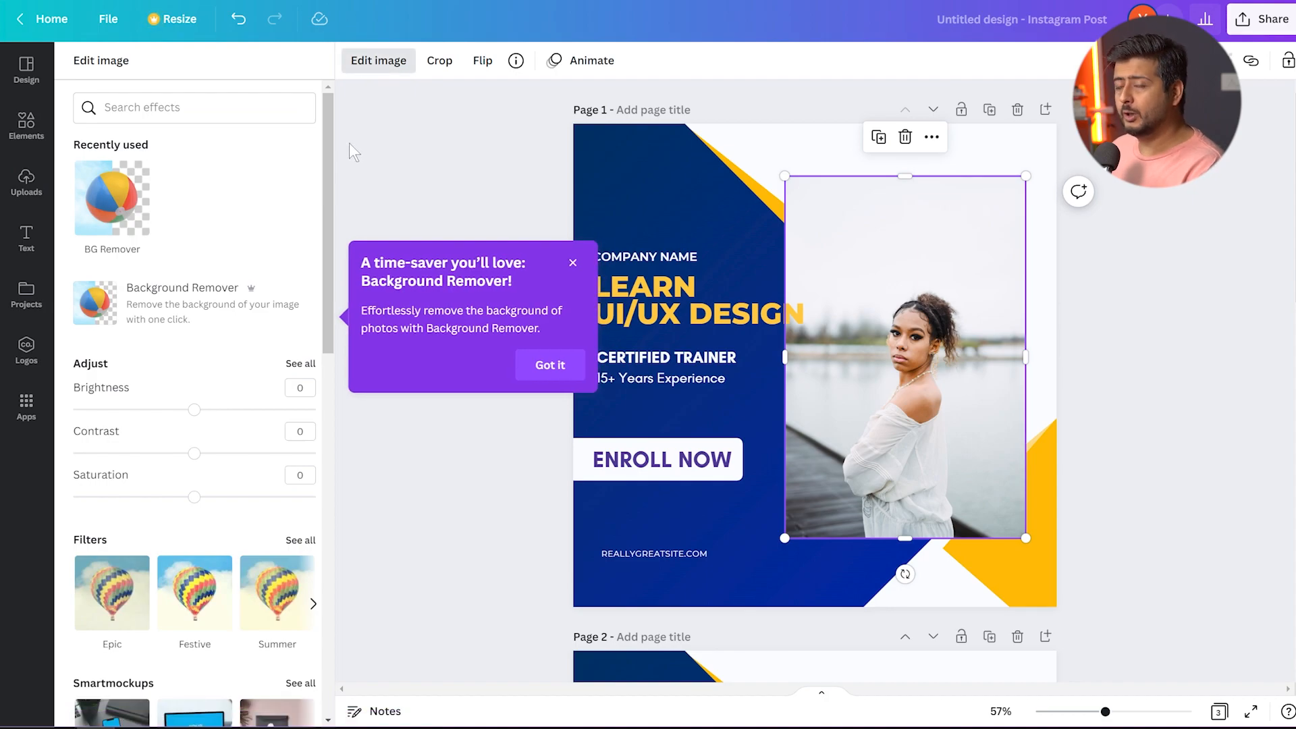
{"action": "left_click", "coordinate": [549, 365]}
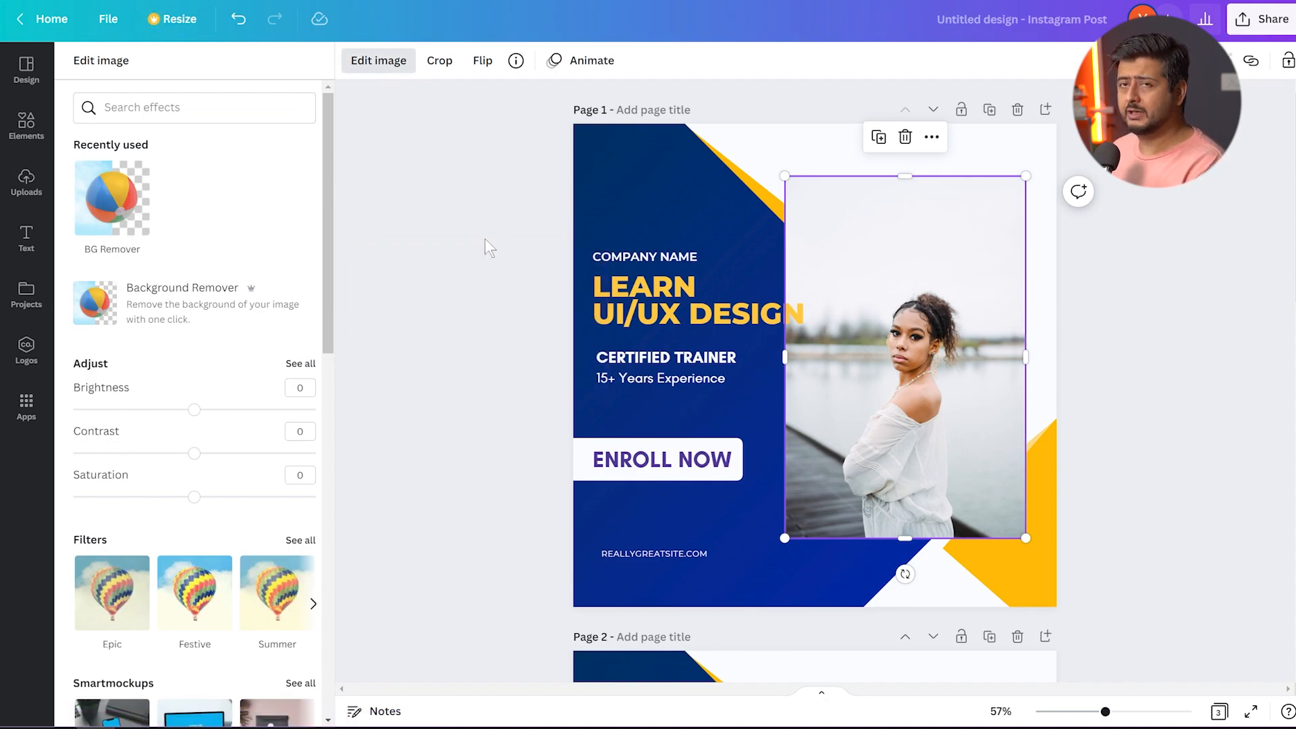
{"action": "mouse_move", "coordinate": [477, 240]}
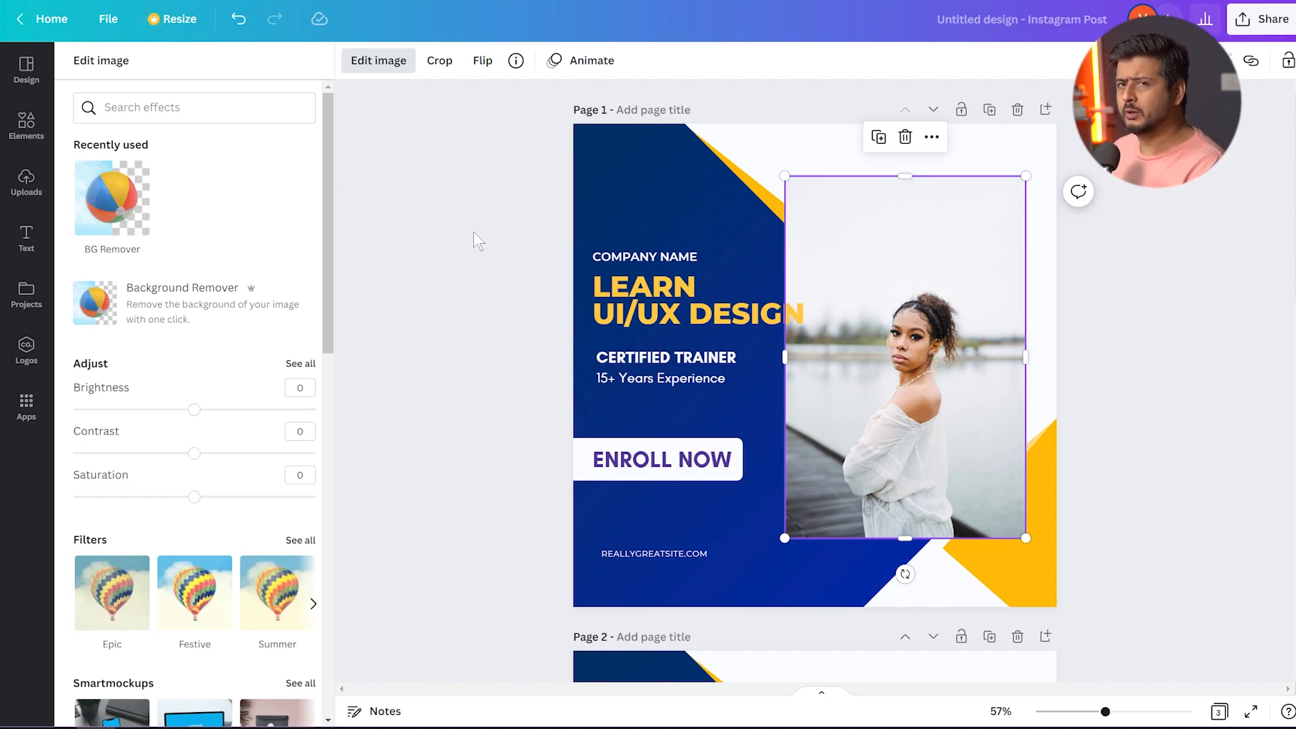
{"action": "mouse_move", "coordinate": [452, 278]}
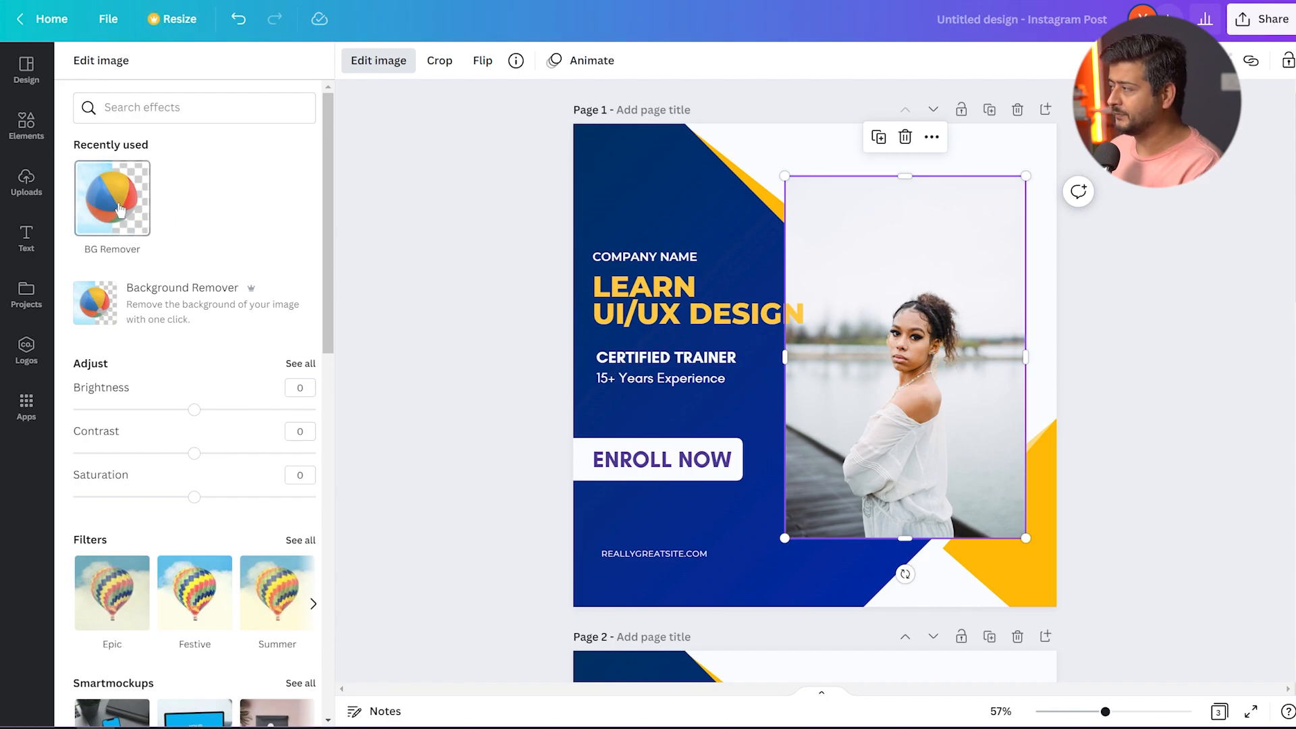
{"action": "left_click", "coordinate": [112, 197]}
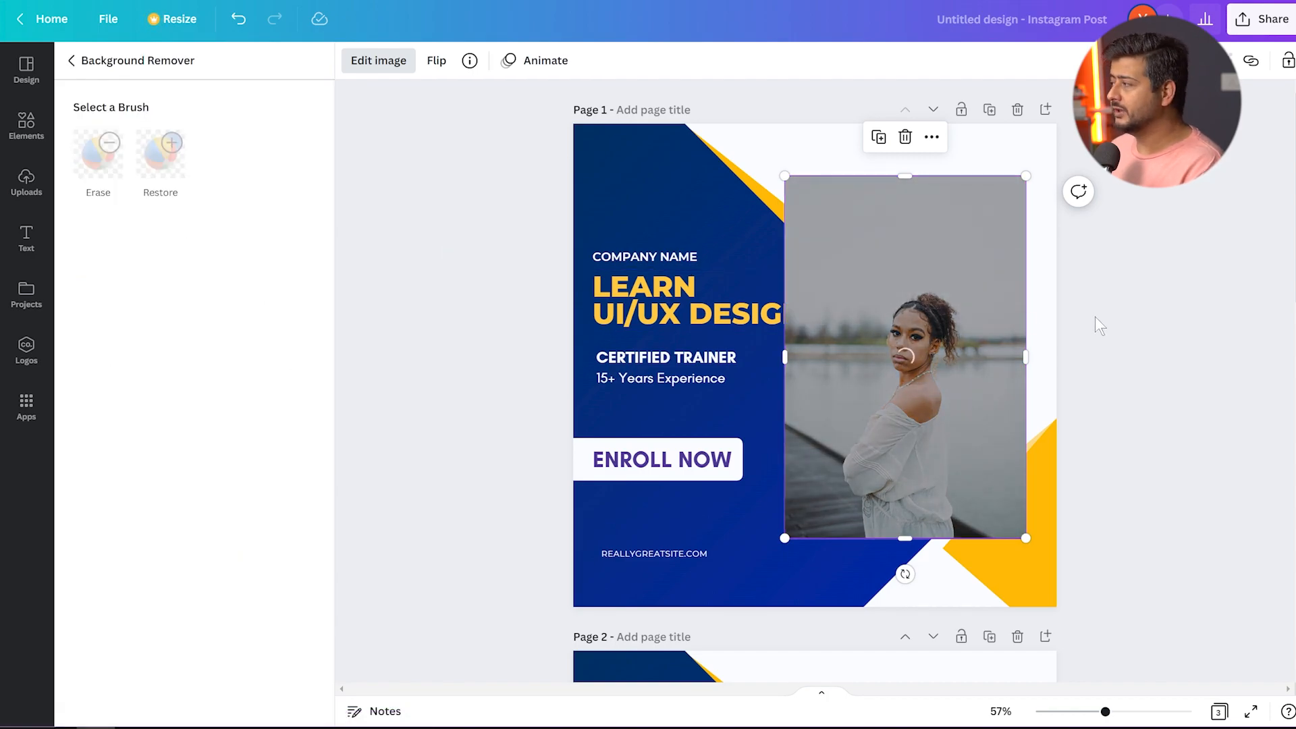
{"action": "scroll", "scroll_direction": "down", "scroll_amount": 3}
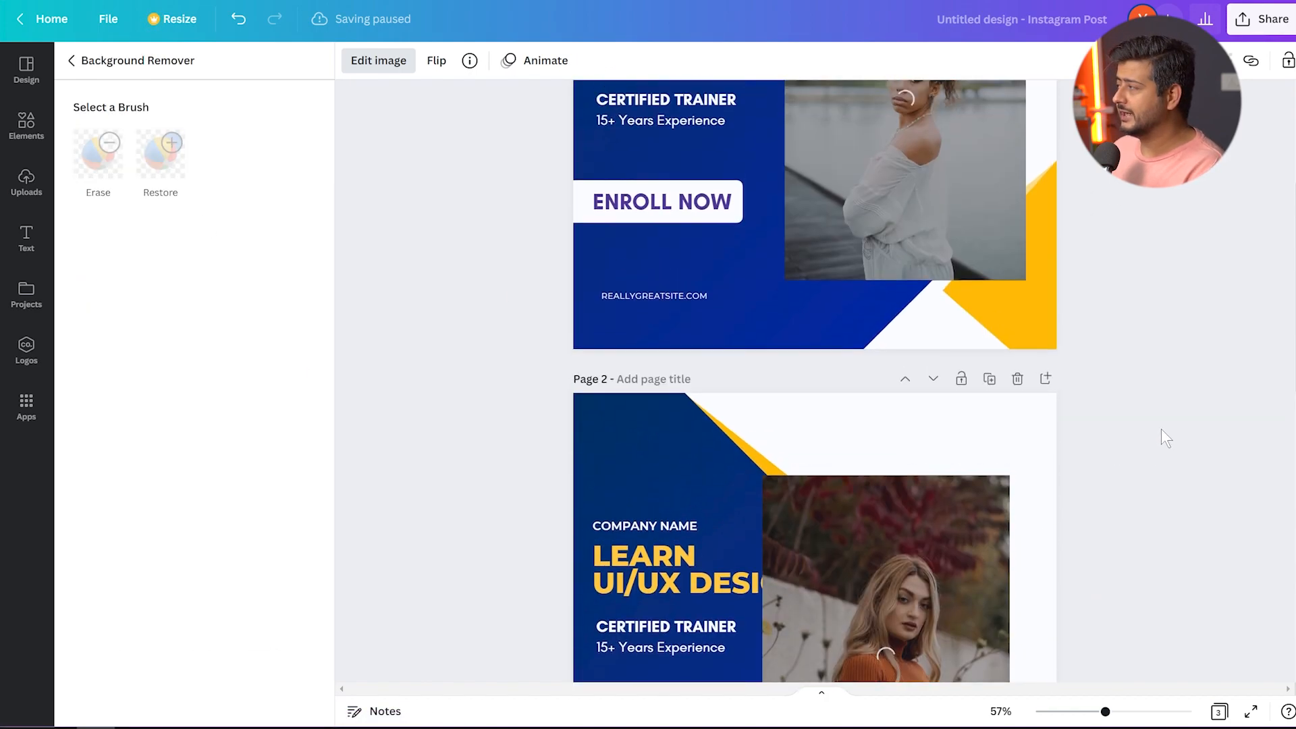
{"action": "scroll", "scroll_direction": "up", "scroll_amount": 3}
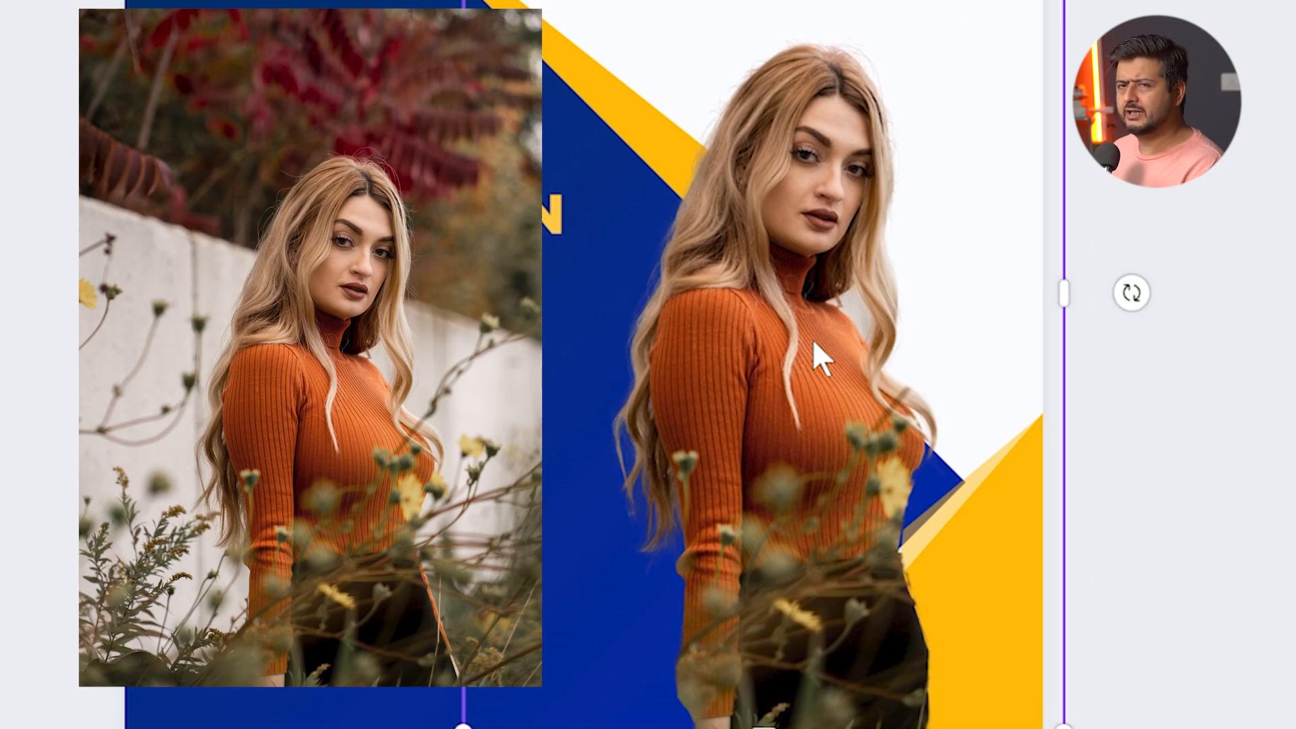
{"action": "mouse_move", "coordinate": [841, 285]}
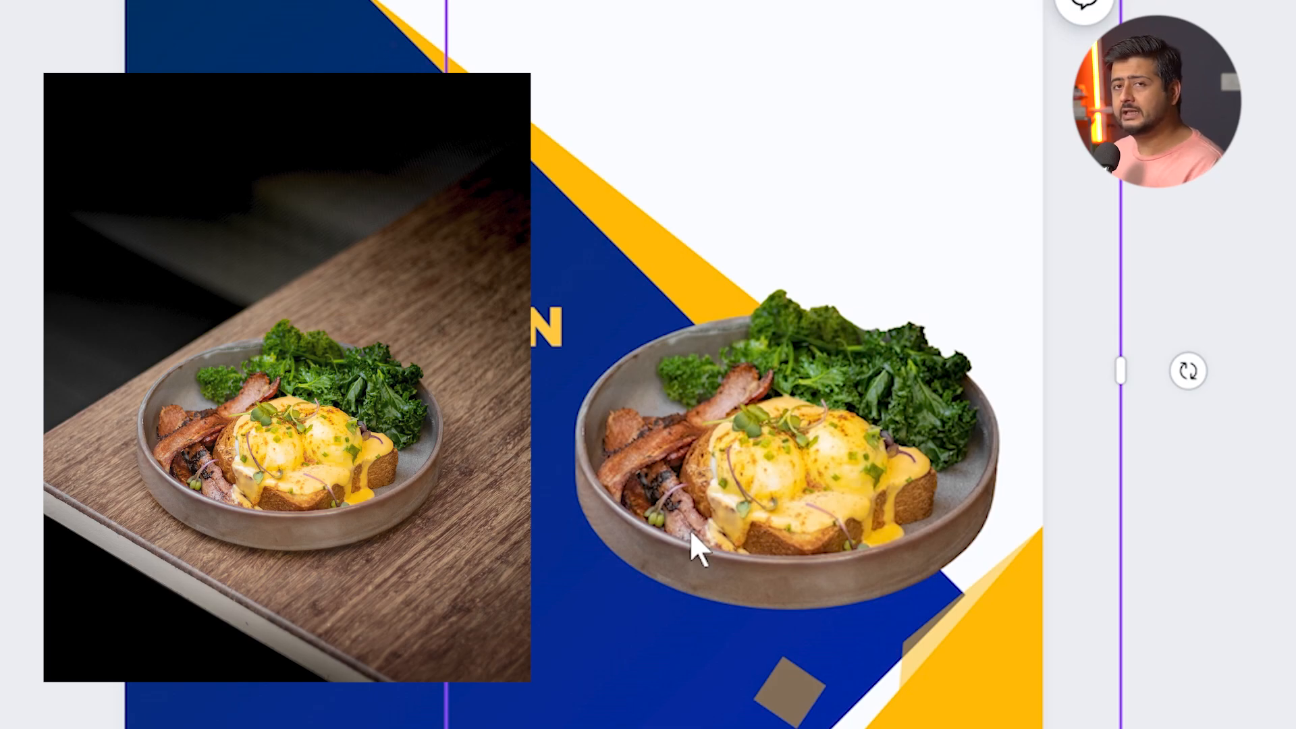
{"action": "mouse_move", "coordinate": [645, 533]}
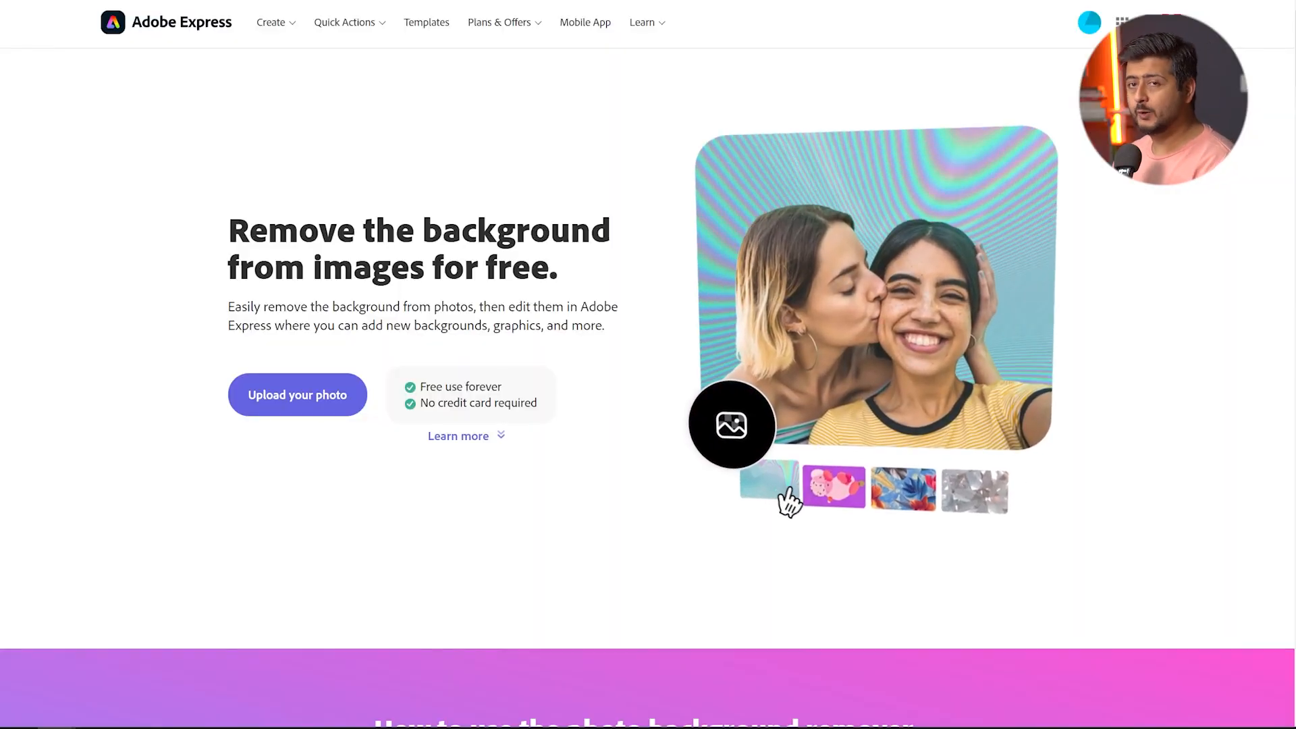
Step: Move from the finished Canva cut-outs to Adobe Express's free background remover page
{"action": "left_click", "coordinate": [903, 489]}
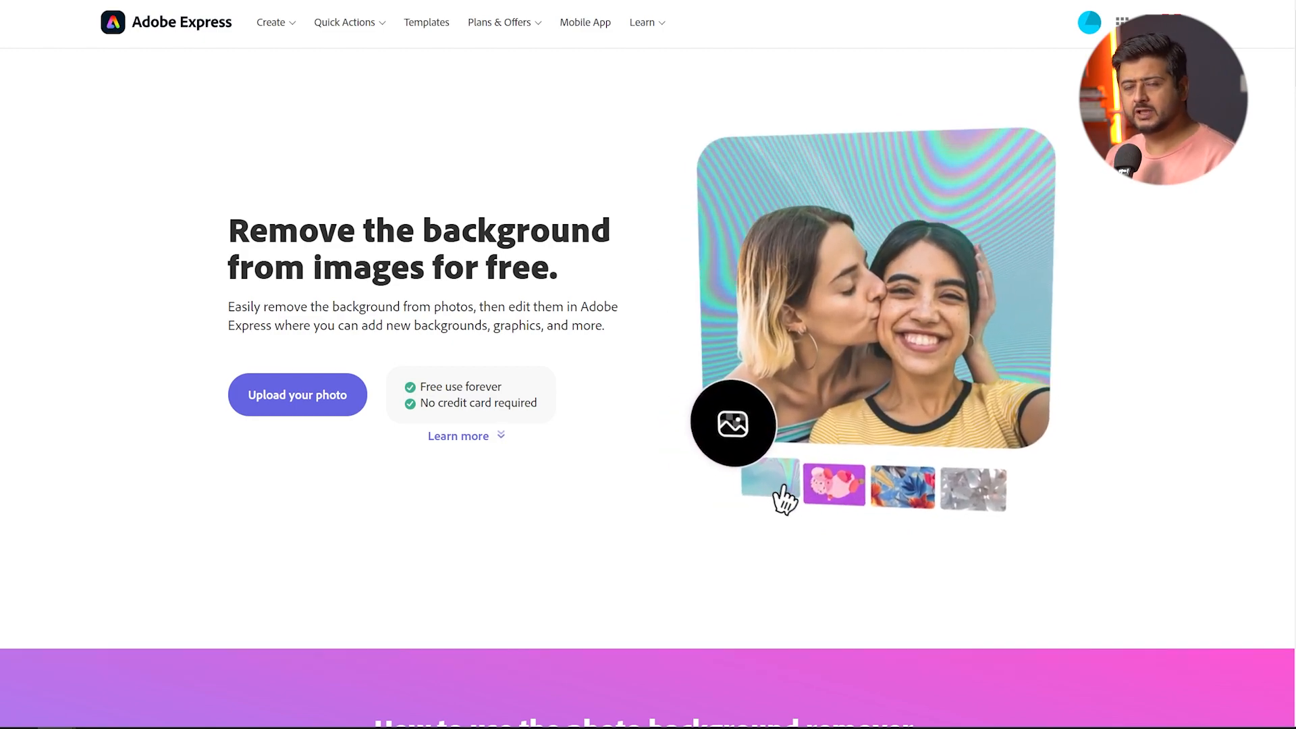
Step: Cycle through the sample backgrounds on the Remove Background landing page
{"action": "left_click", "coordinate": [910, 507]}
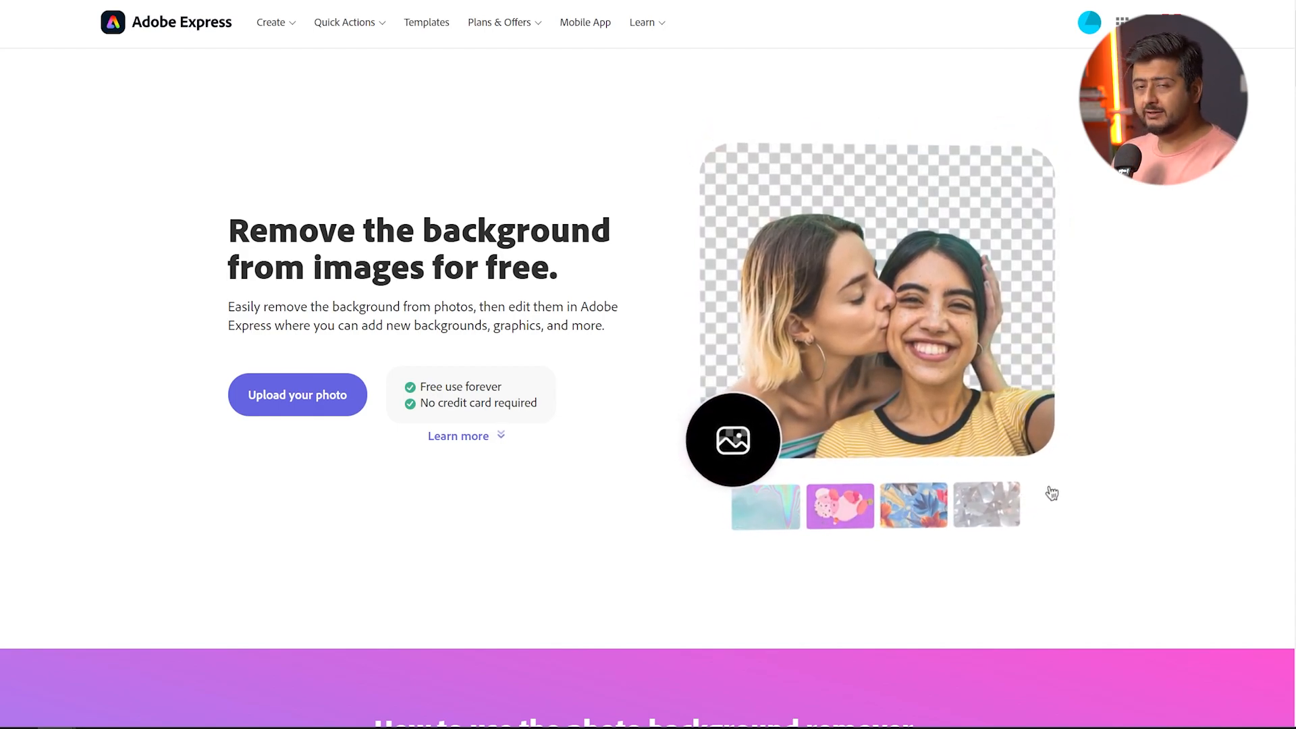
{"action": "left_click", "coordinate": [764, 506]}
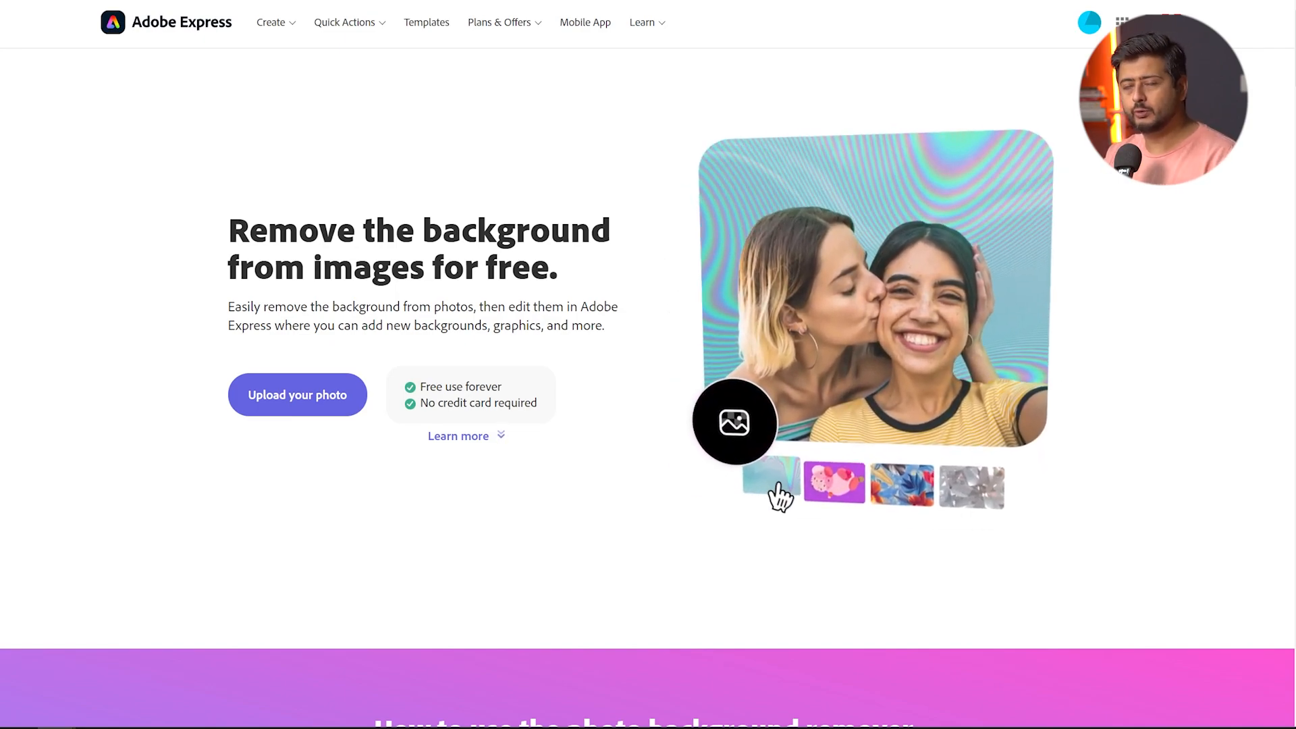
{"action": "left_click", "coordinate": [901, 486]}
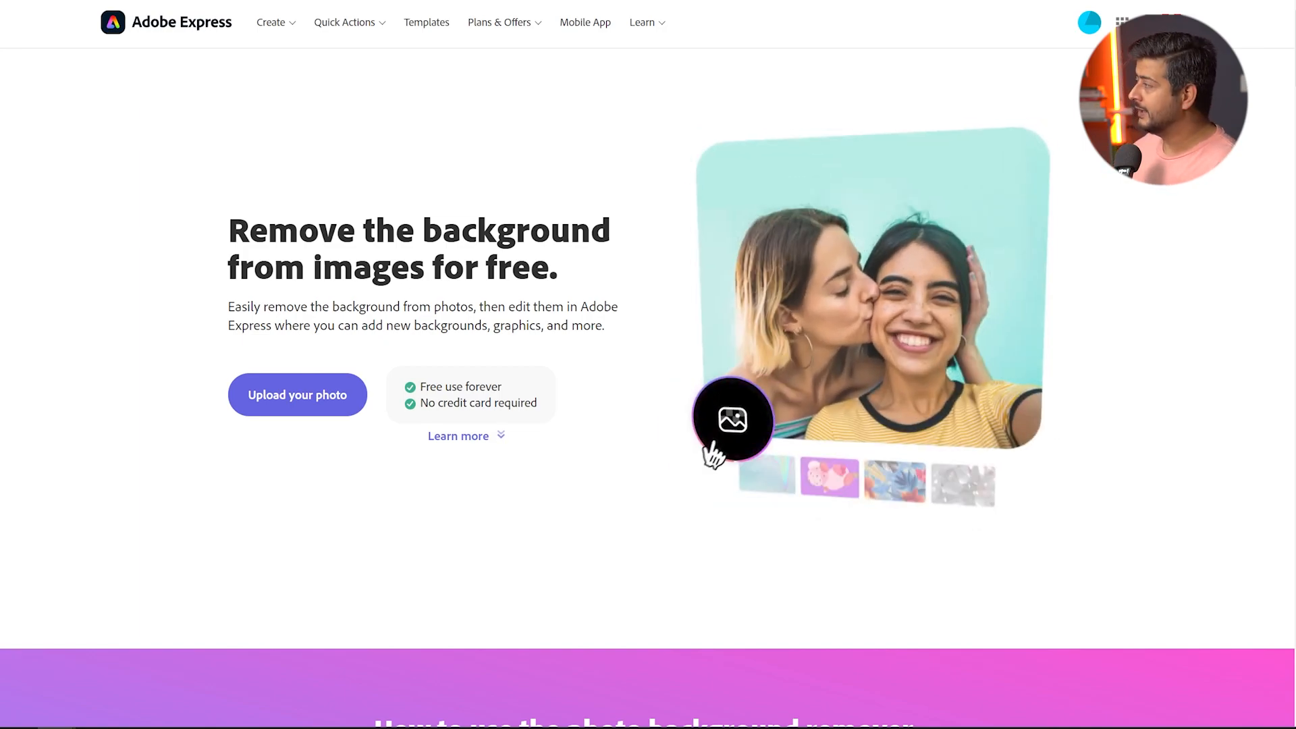
{"action": "left_click", "coordinate": [764, 484]}
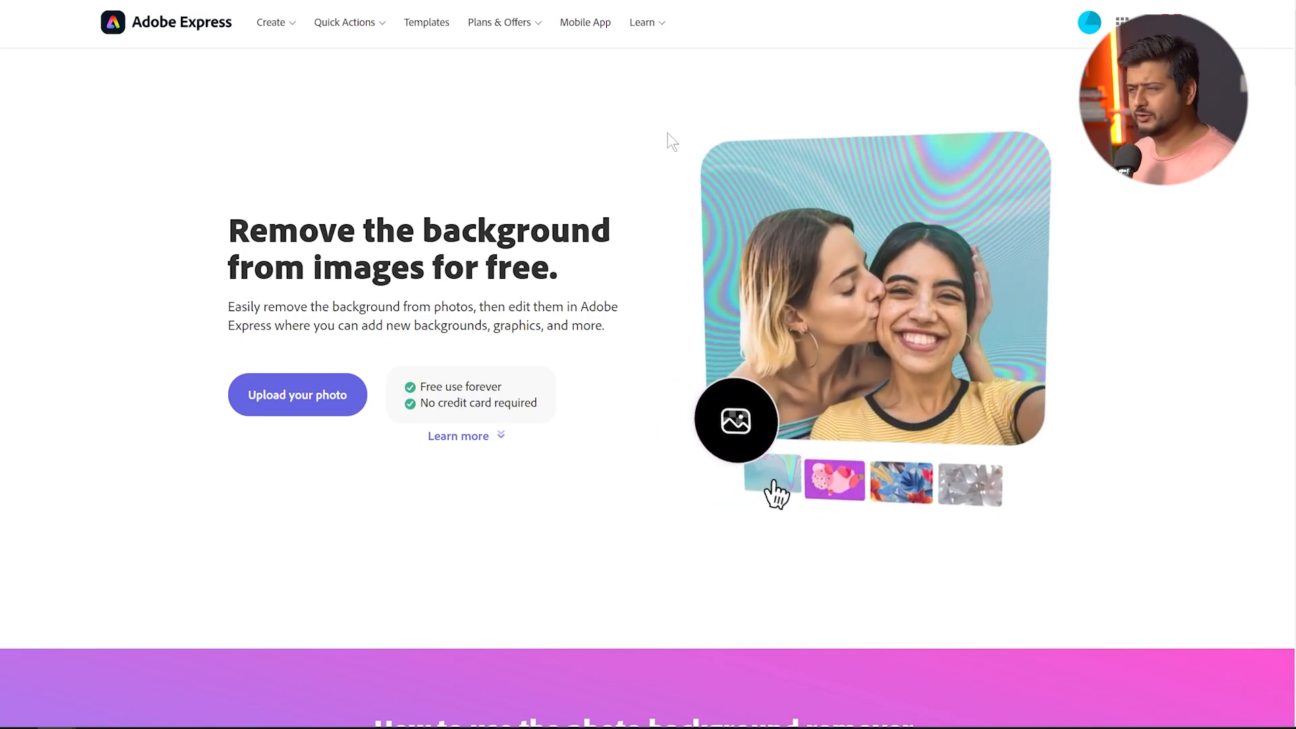
{"action": "left_click", "coordinate": [986, 506]}
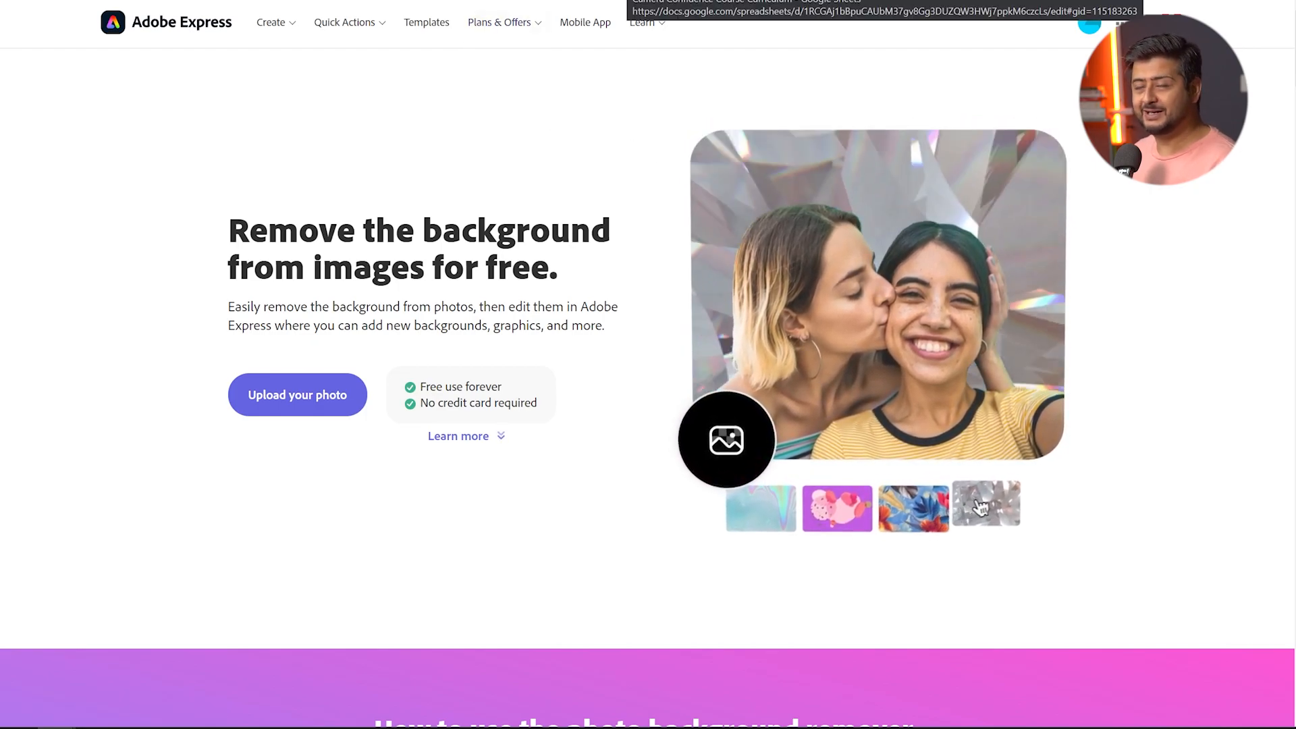
{"action": "left_click", "coordinate": [985, 505]}
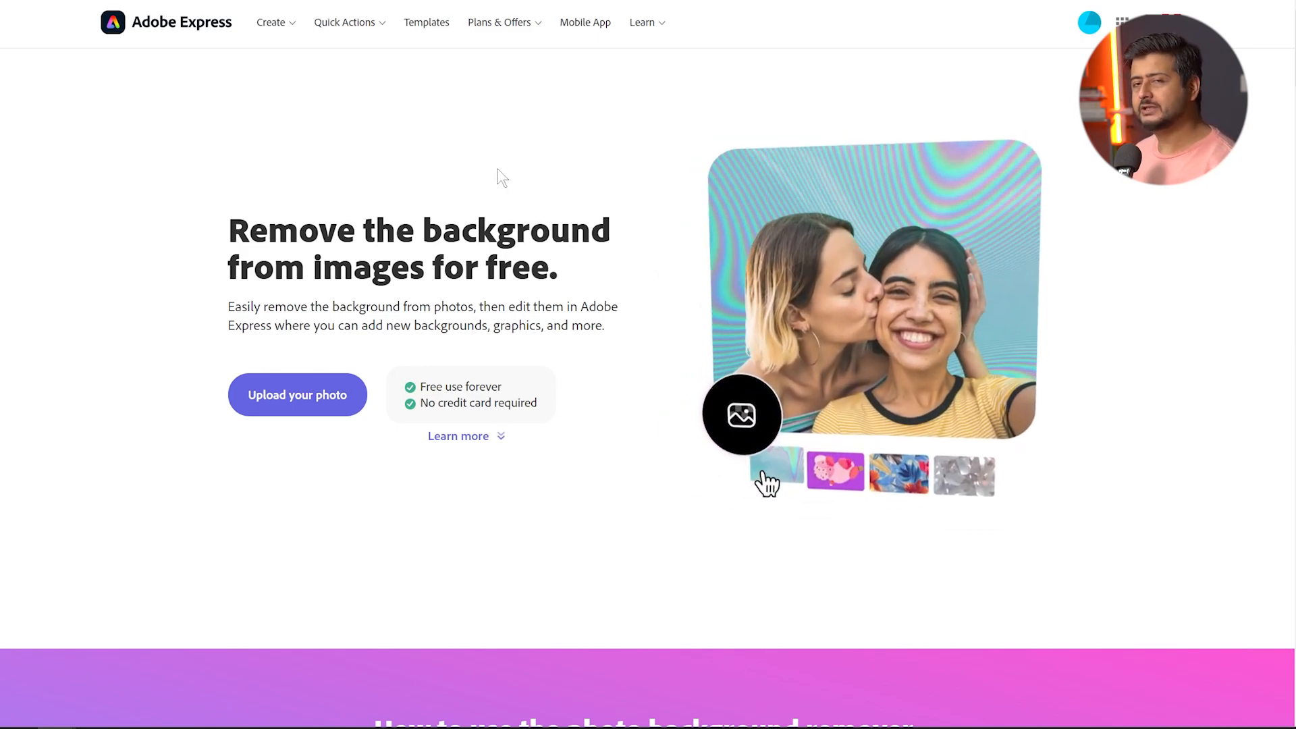
Step: Go to Upload your photo, reaching the remover's image upload area
{"action": "left_click", "coordinate": [898, 499]}
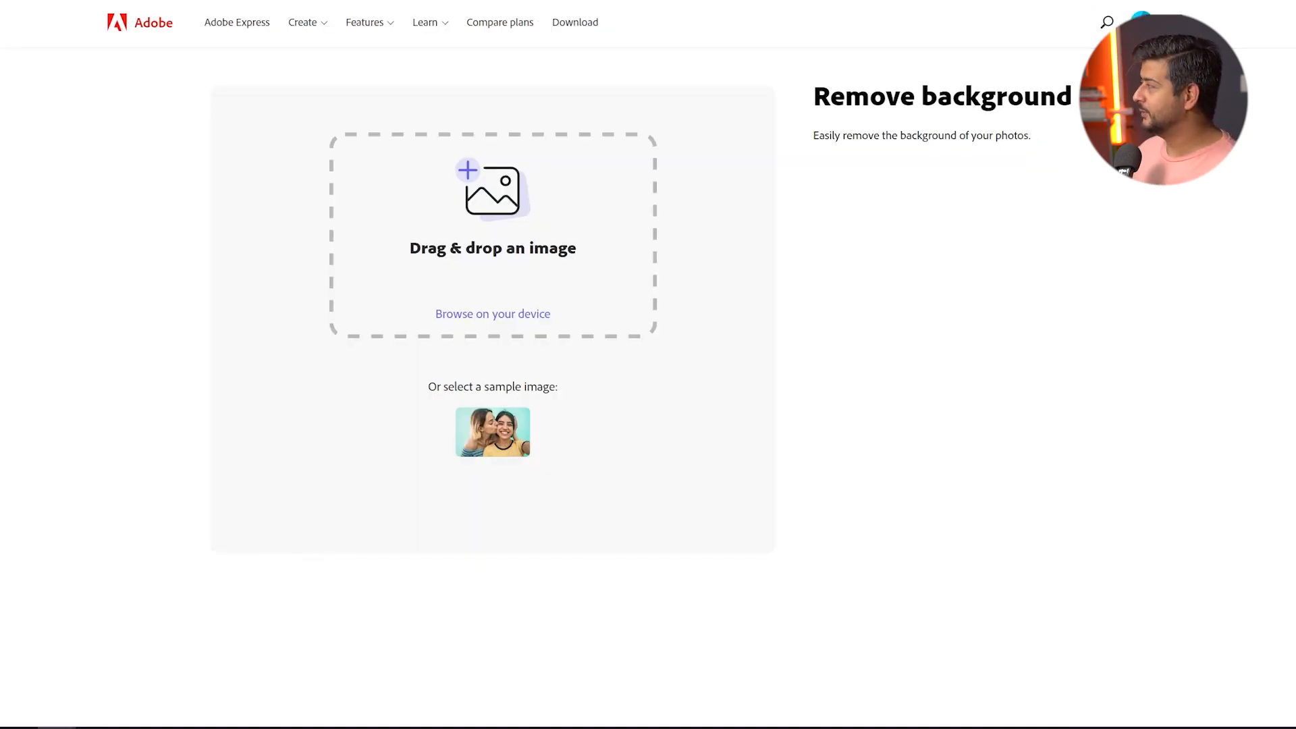
{"action": "left_click", "coordinate": [492, 432]}
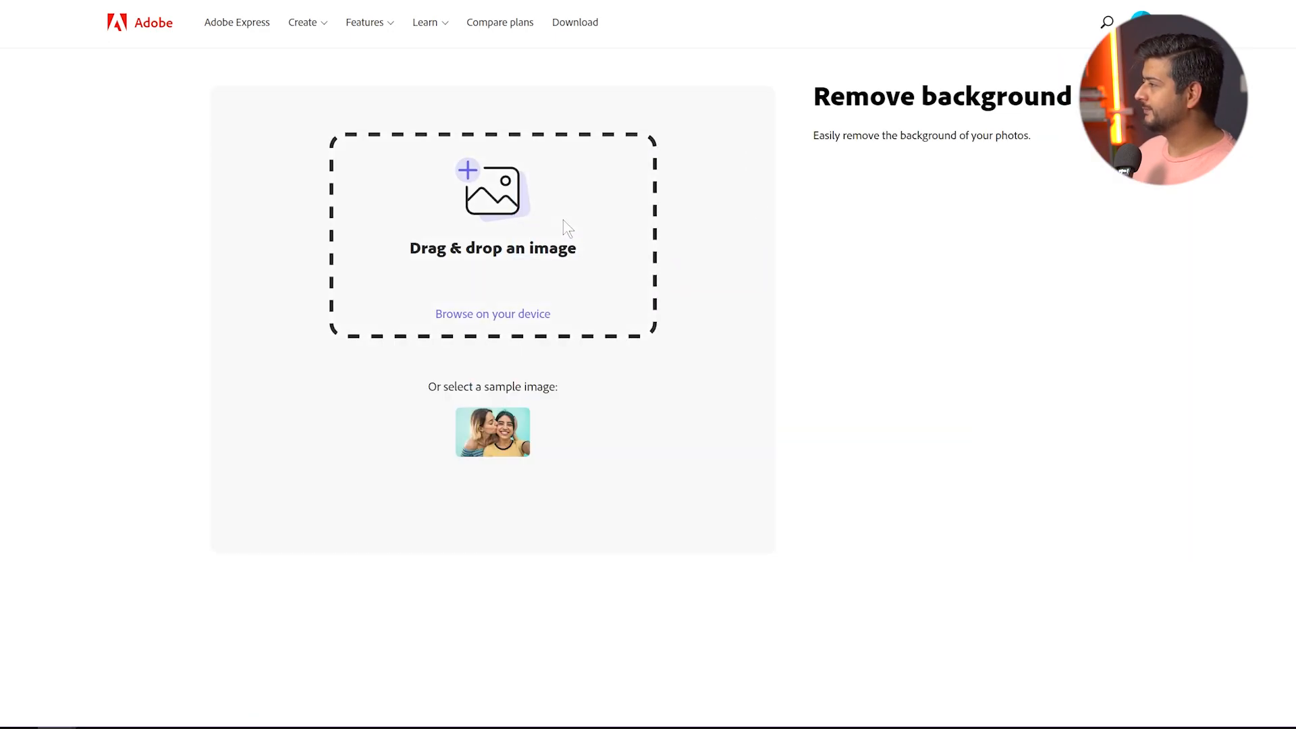
{"action": "mouse_move", "coordinate": [671, 250]}
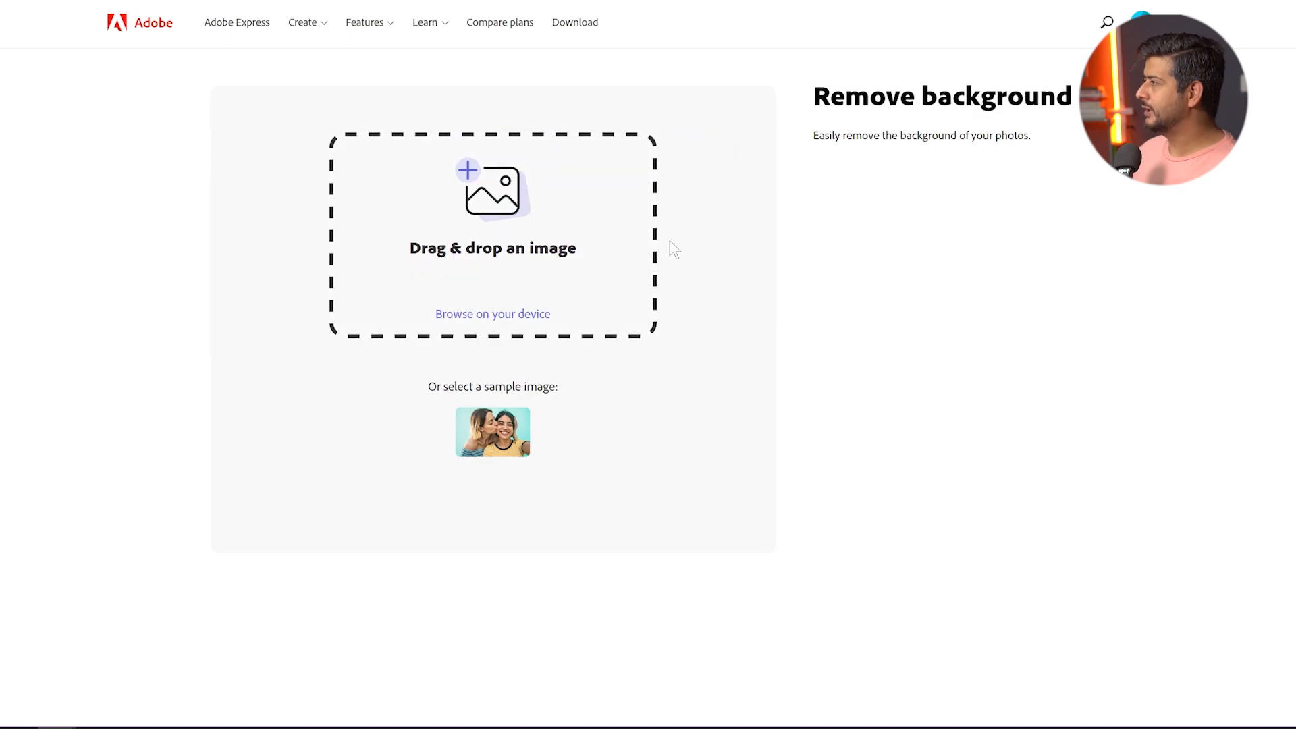
Step: Upload the woman-in-white photo so her background is removed onto a transparent backdrop
{"action": "left_click", "coordinate": [492, 431]}
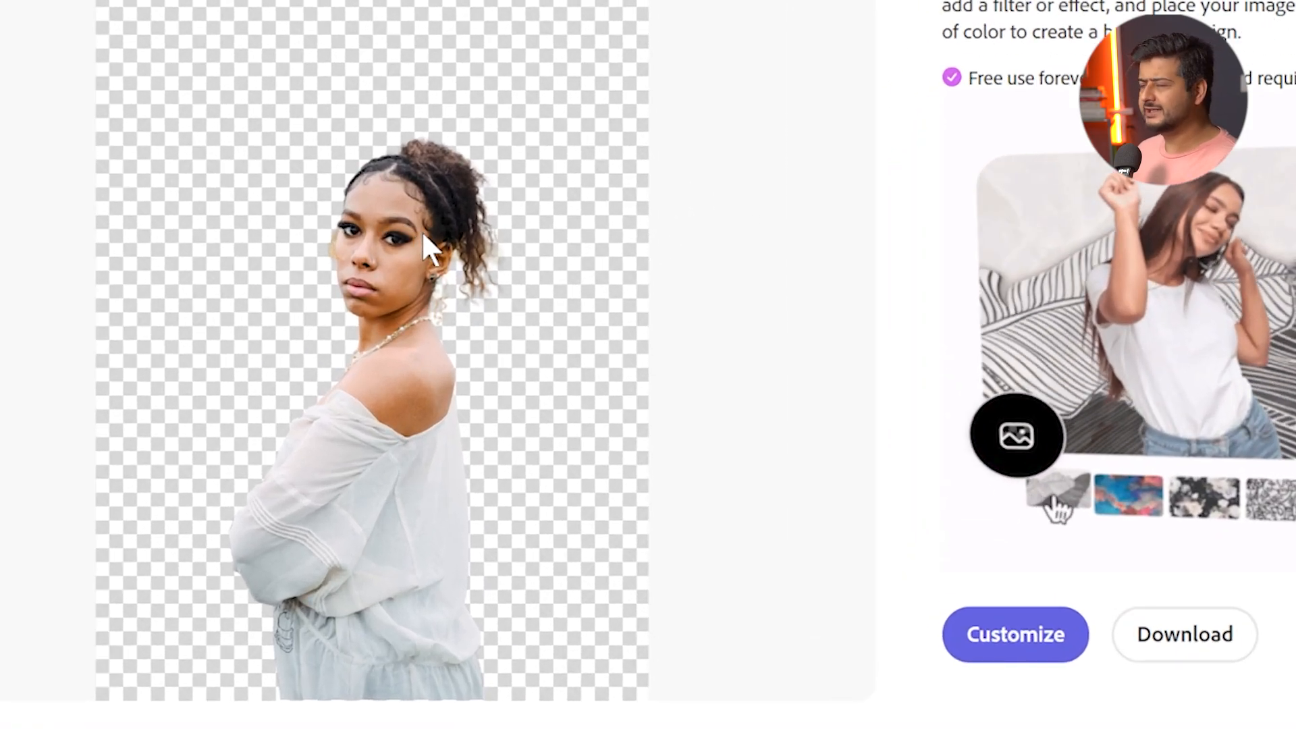
{"action": "left_click", "coordinate": [1214, 519]}
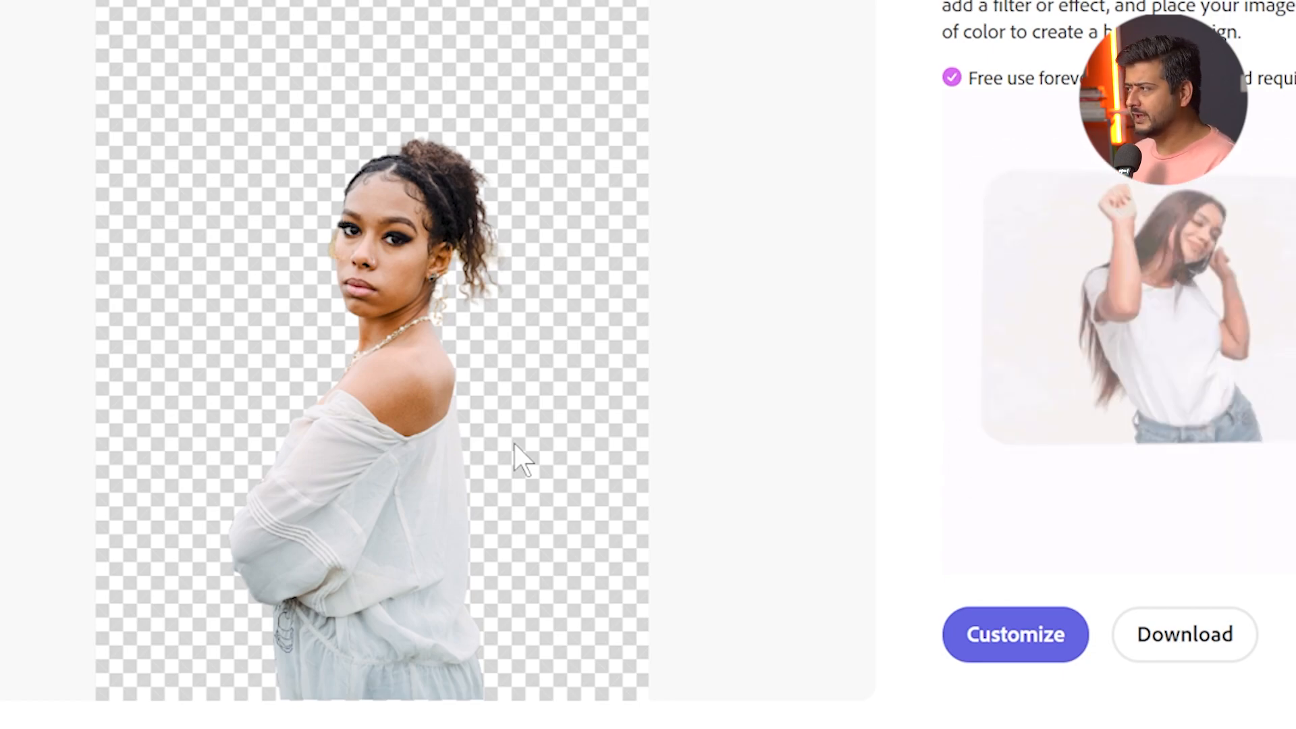
{"action": "left_click", "coordinate": [1007, 439]}
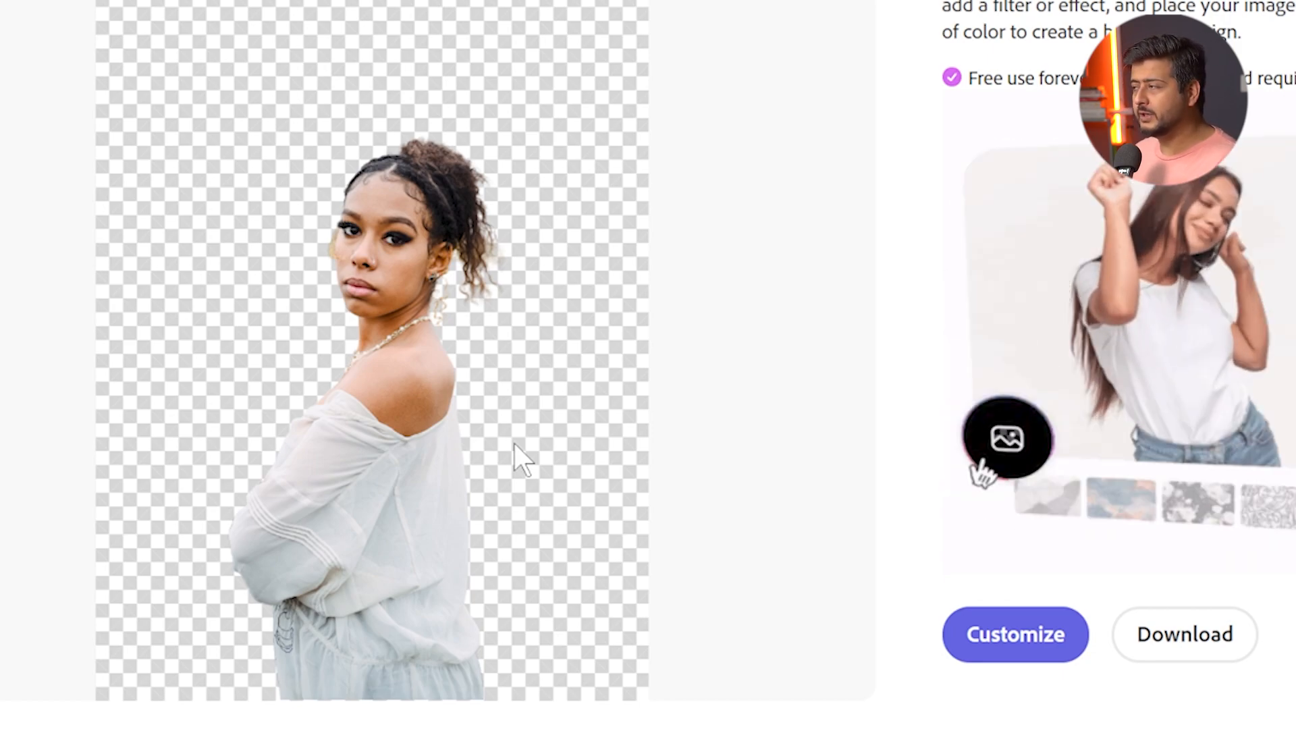
{"action": "left_click", "coordinate": [1050, 495]}
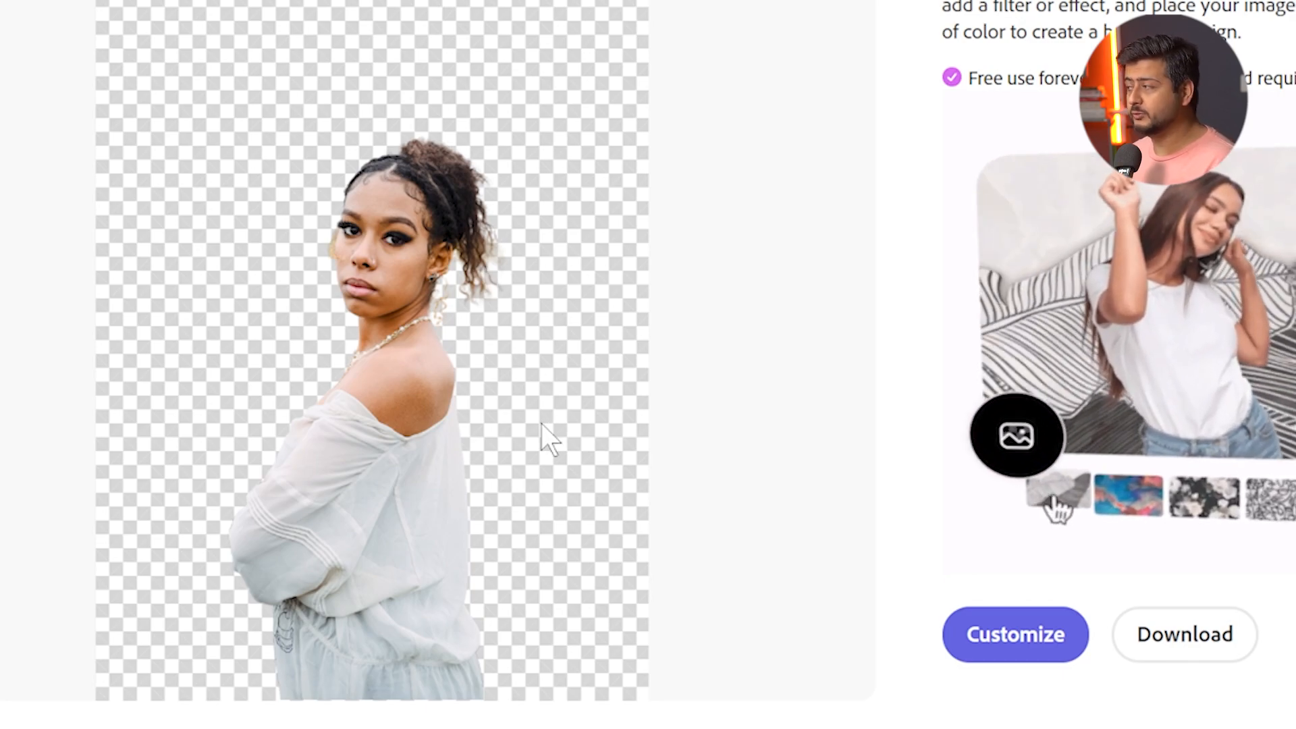
{"action": "left_click", "coordinate": [1215, 521]}
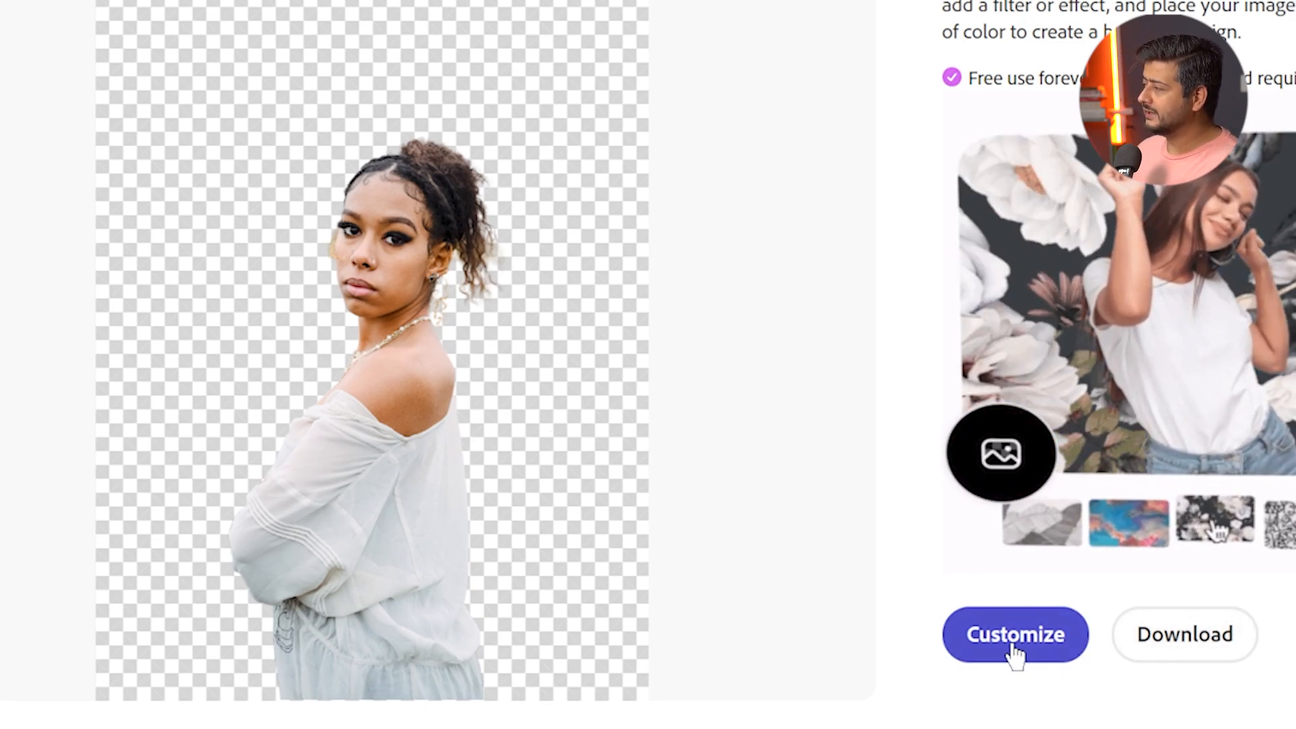
{"action": "left_click", "coordinate": [1047, 525]}
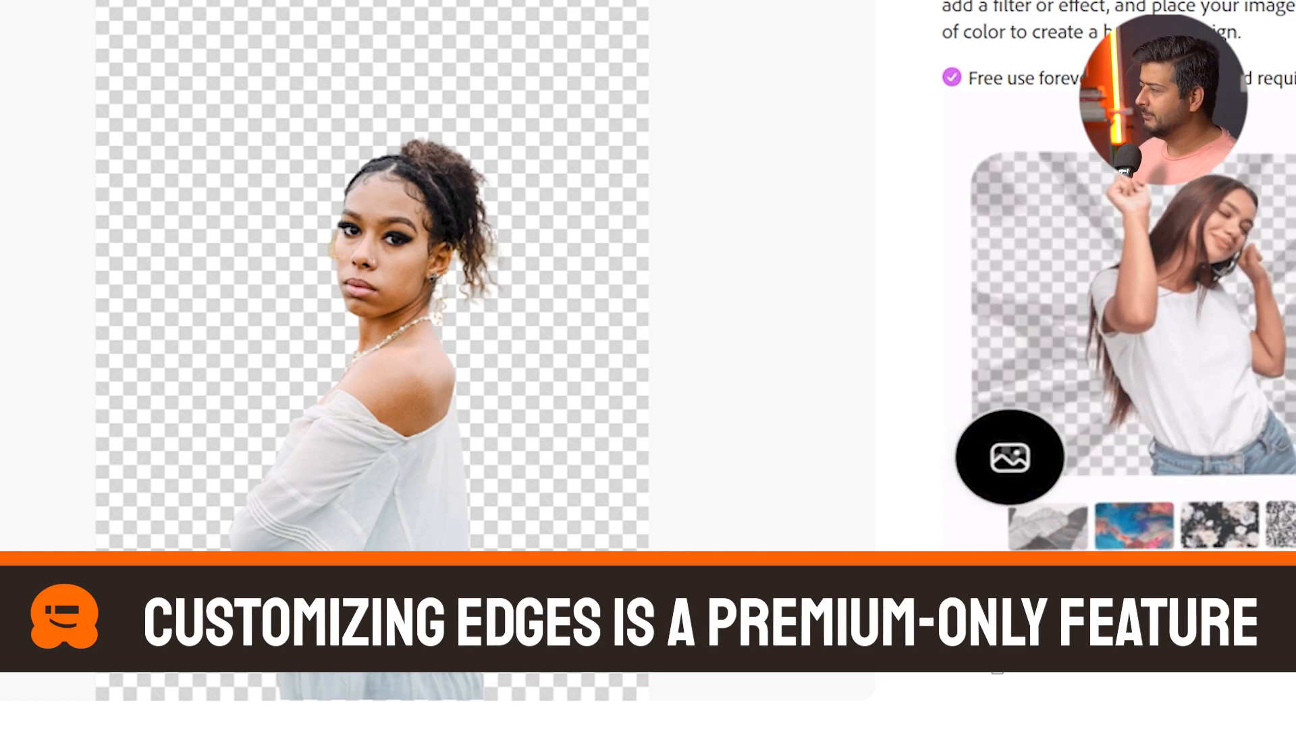
{"action": "scroll", "scroll_direction": "down", "scroll_amount": 3}
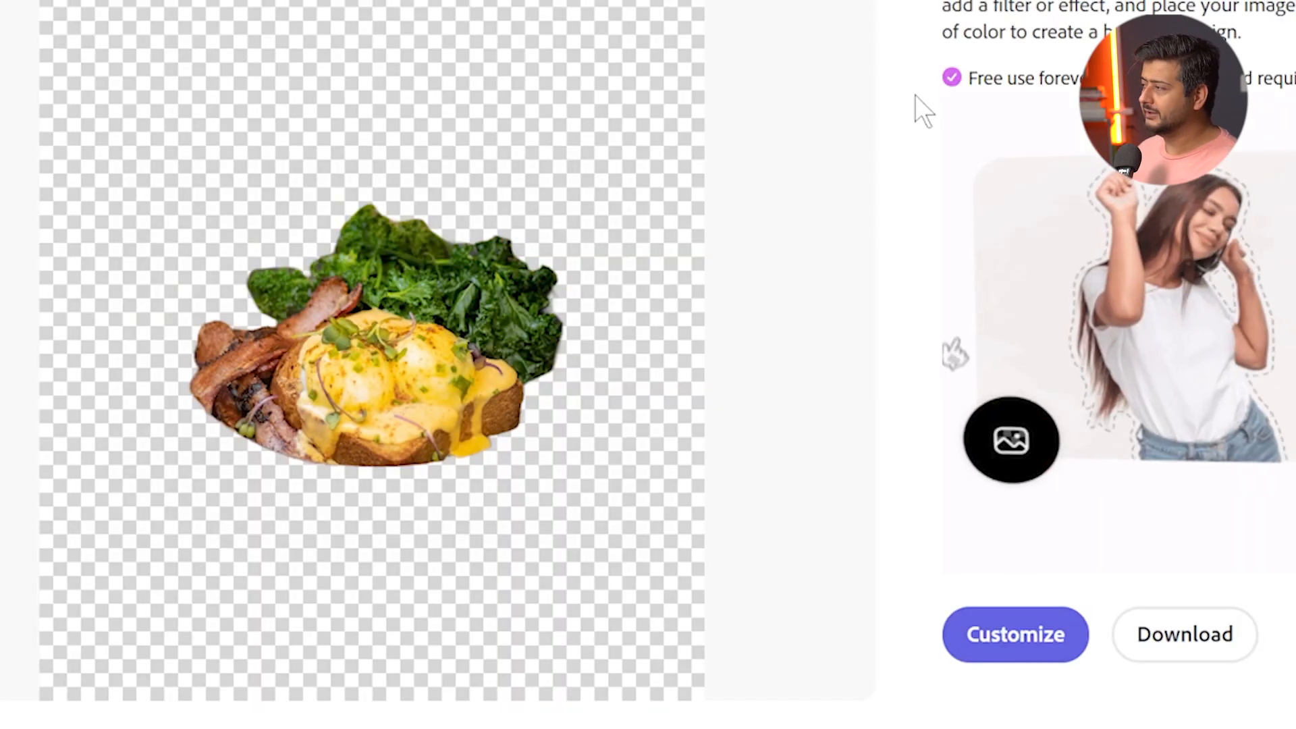
{"action": "mouse_move", "coordinate": [837, 184]}
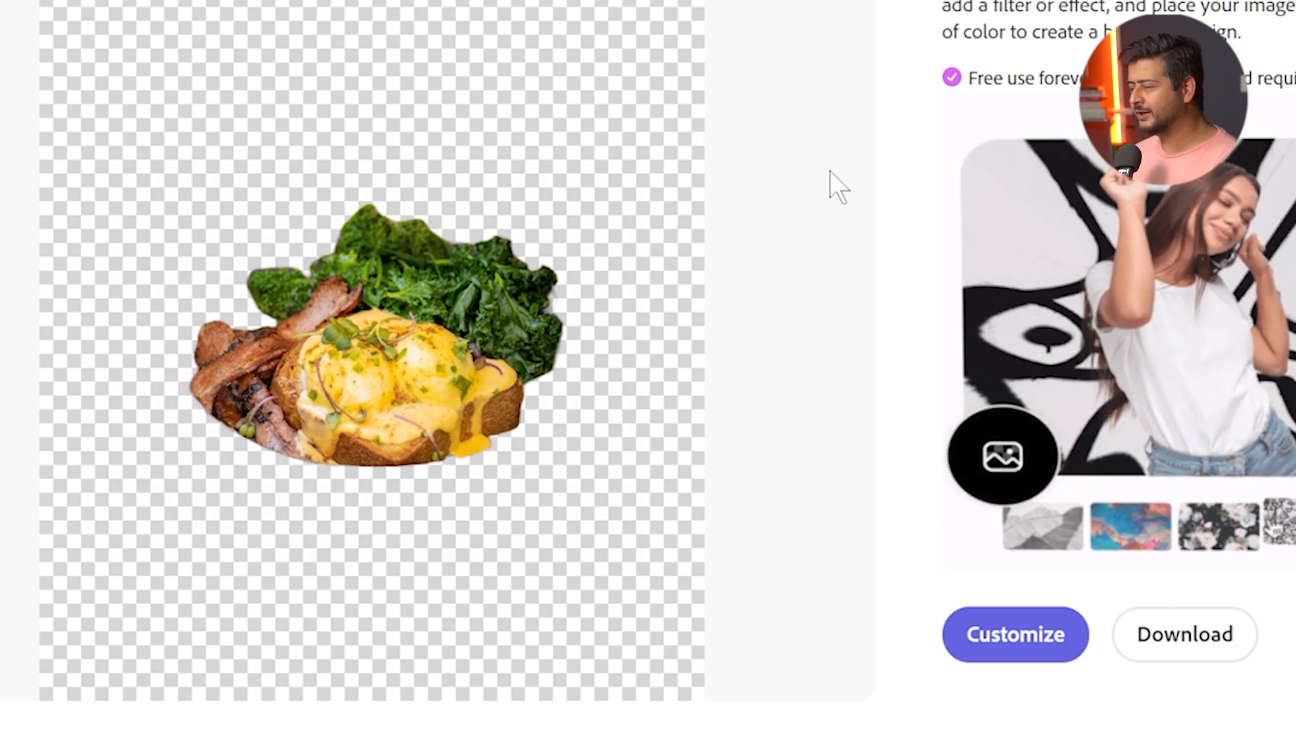
Step: Dismiss the food-plate cut-out and restore the earlier result of the woman in the white top
{"action": "left_click", "coordinate": [1003, 457]}
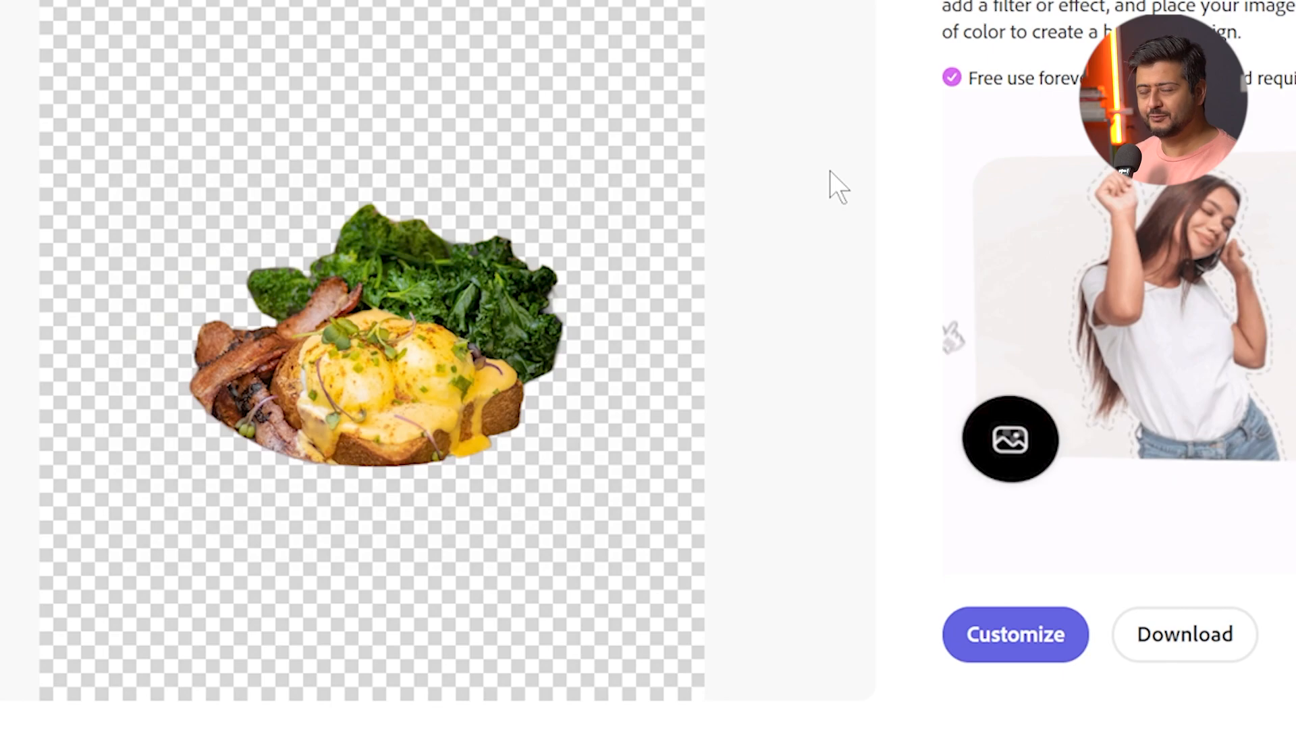
{"action": "left_click", "coordinate": [1010, 439]}
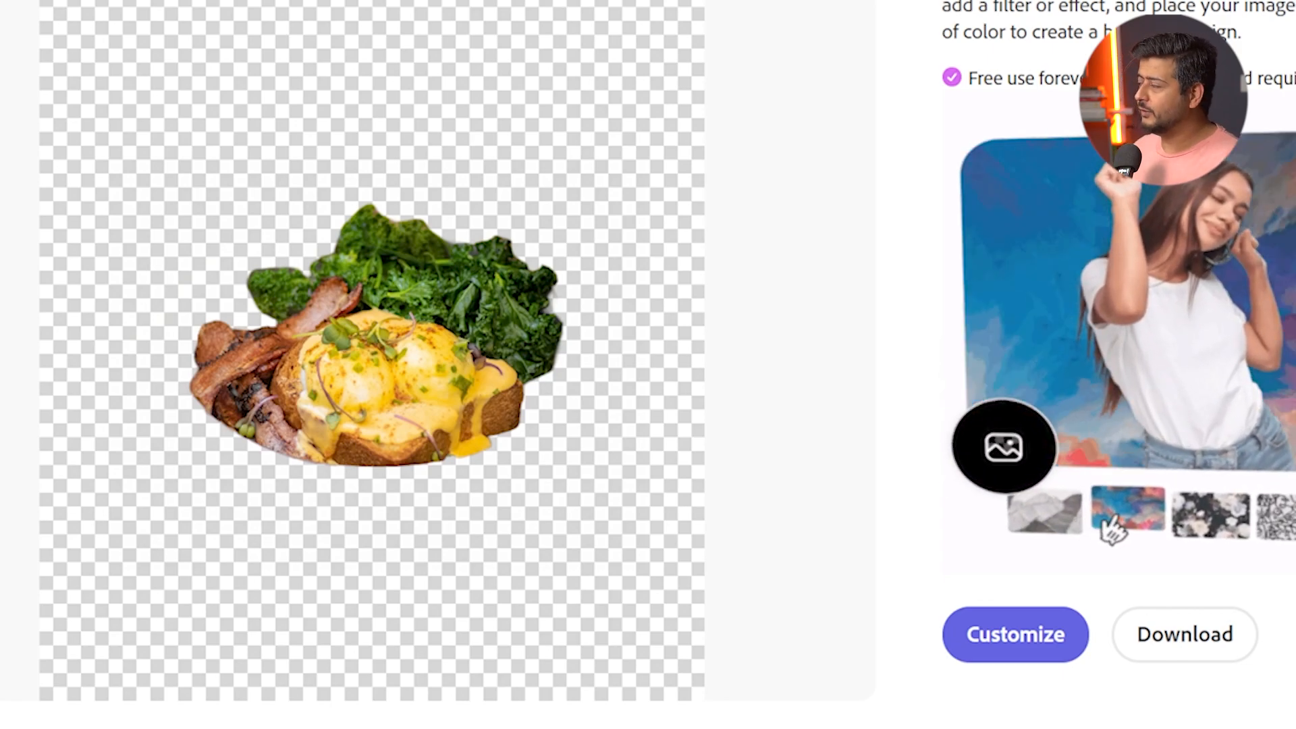
{"action": "left_click", "coordinate": [1126, 517]}
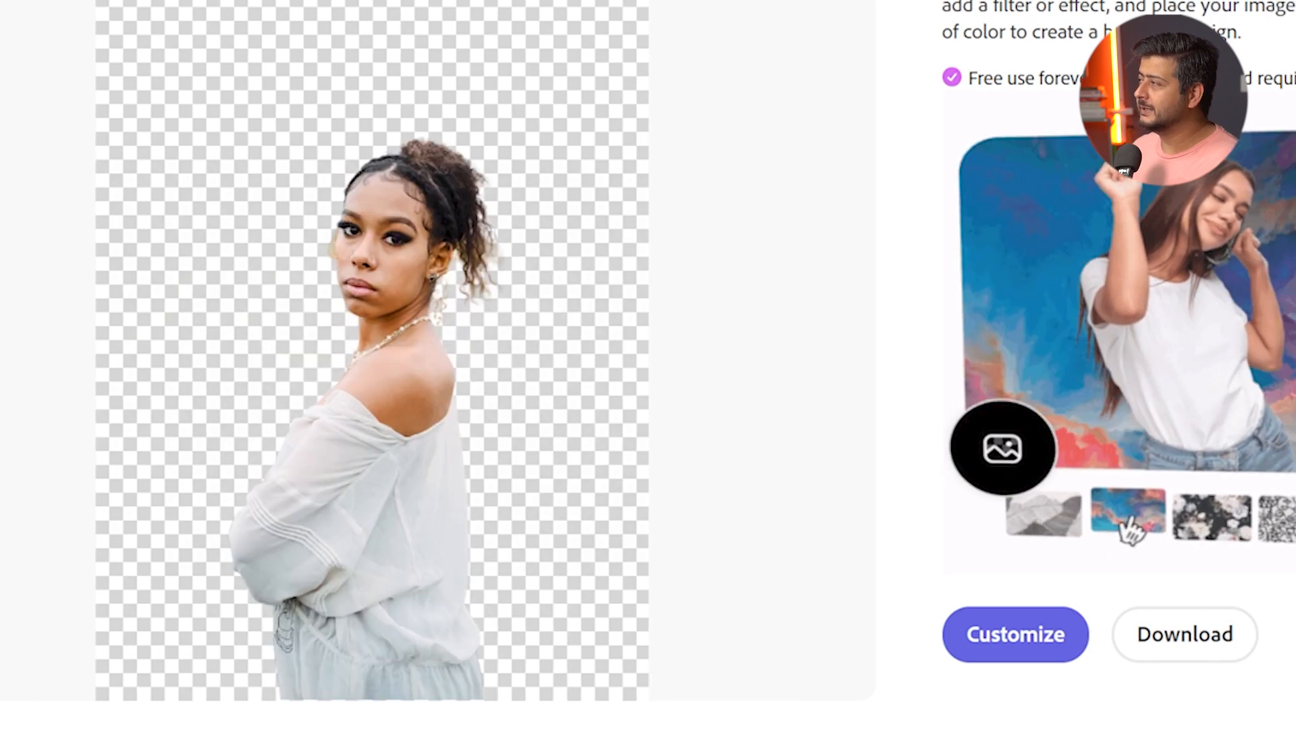